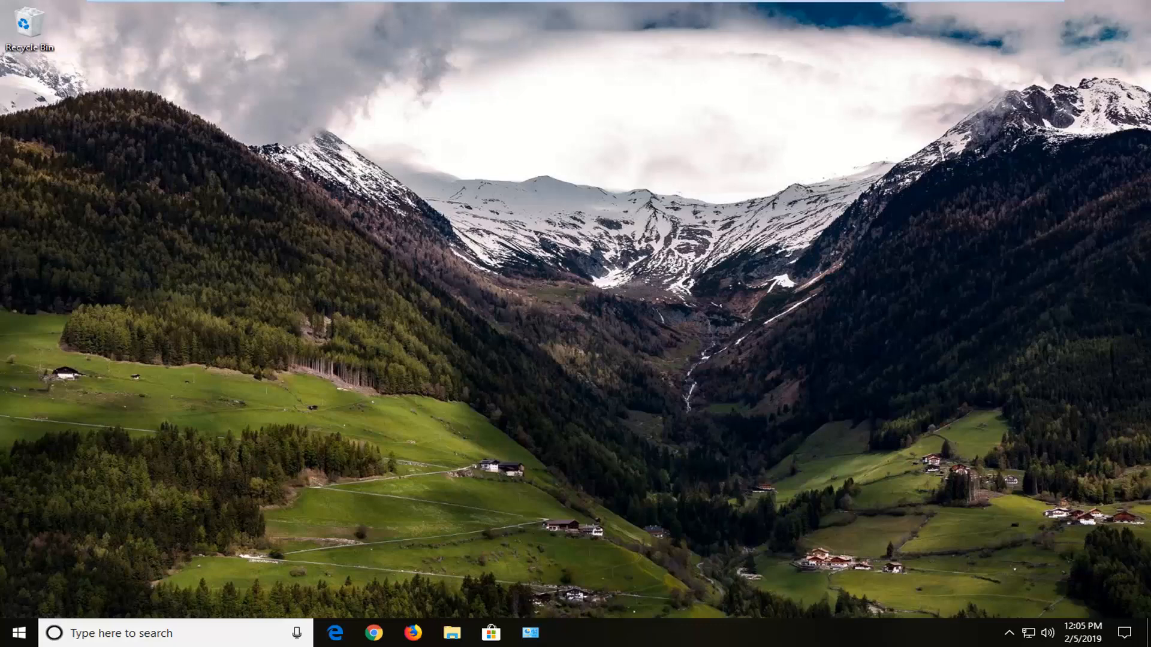
pyautogui.moveTo(359, 404)
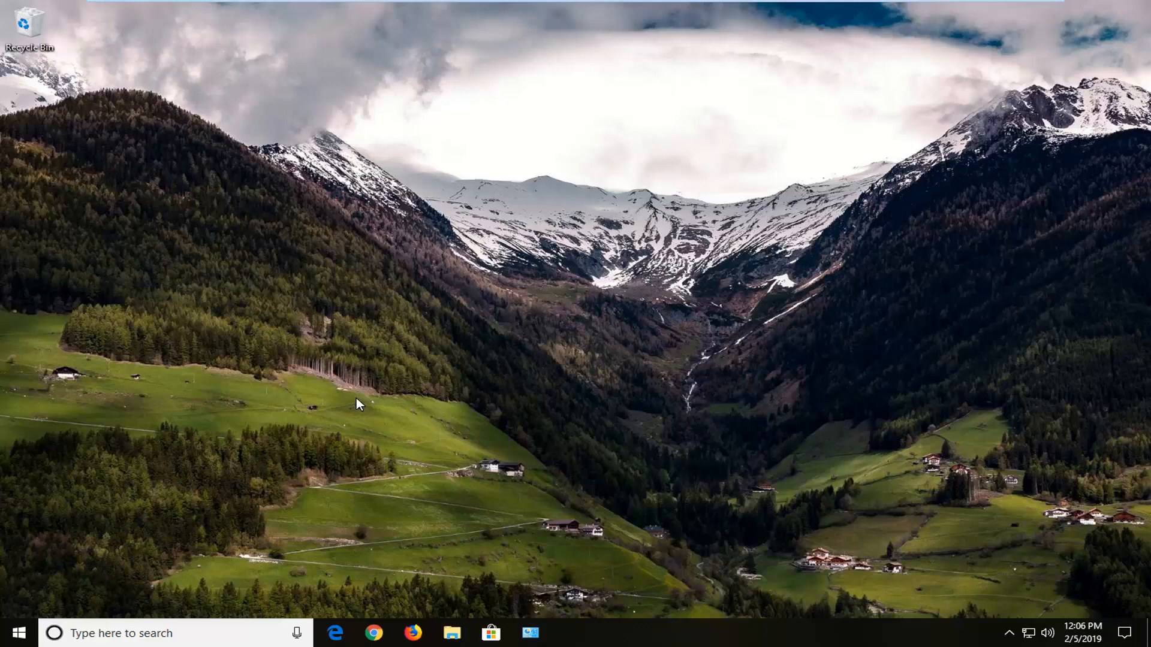
pyautogui.moveTo(292, 463)
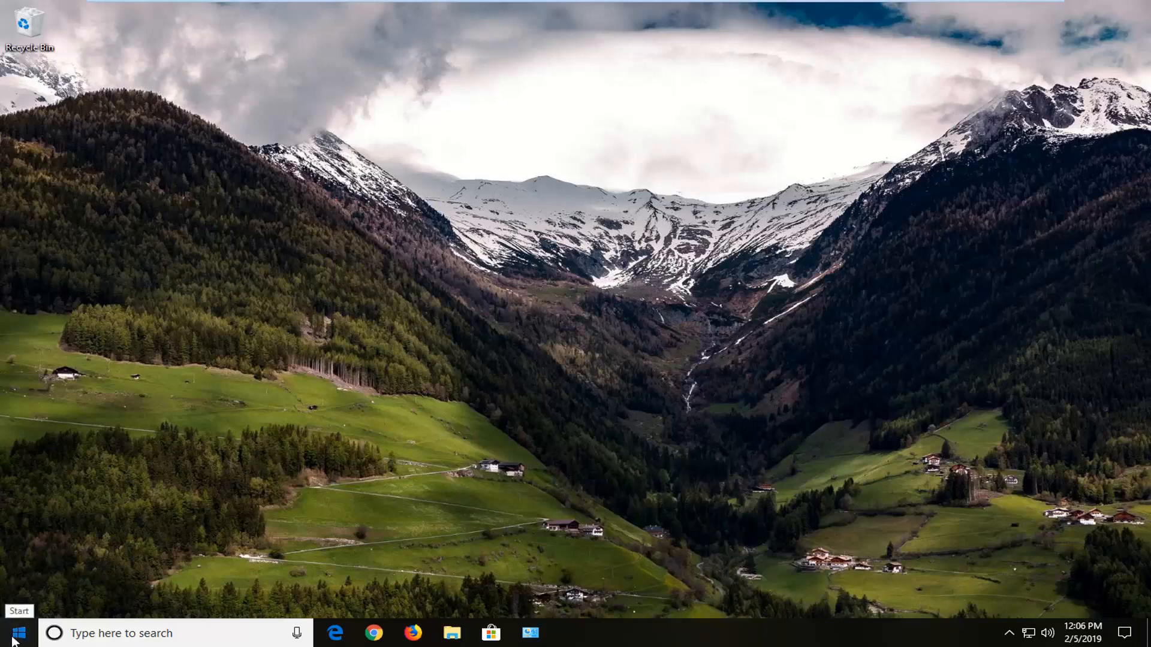
# - Search the Start menu for 'local group' to find the Local Group Policy Editor
pyautogui.click(12, 633)
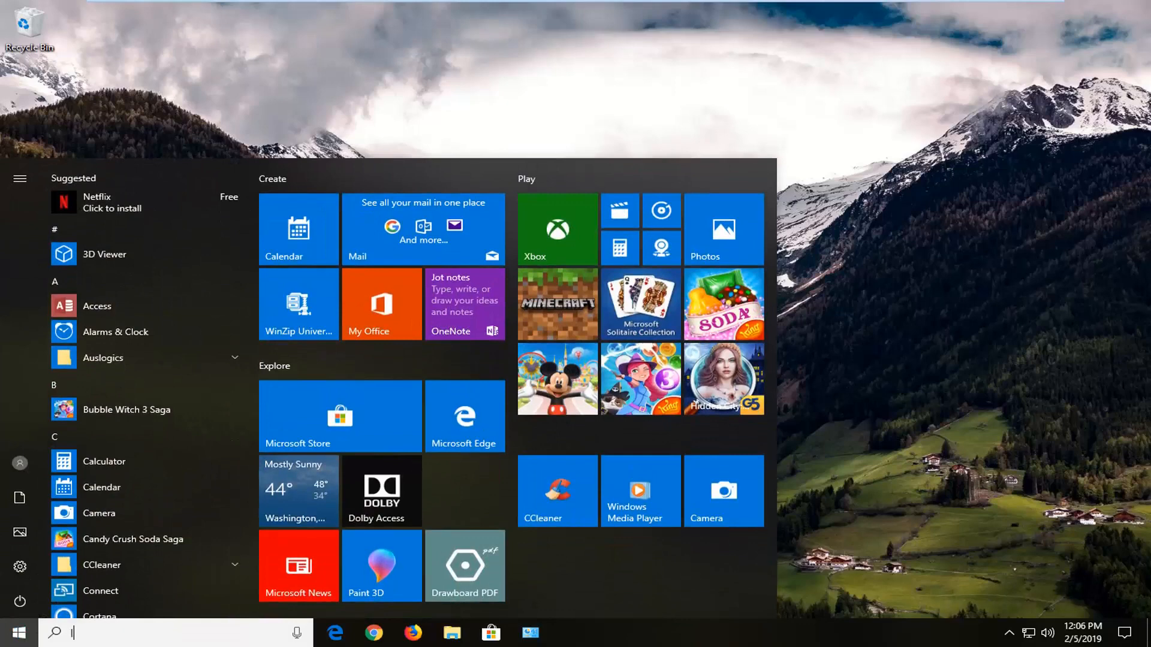
pyautogui.write('local group')
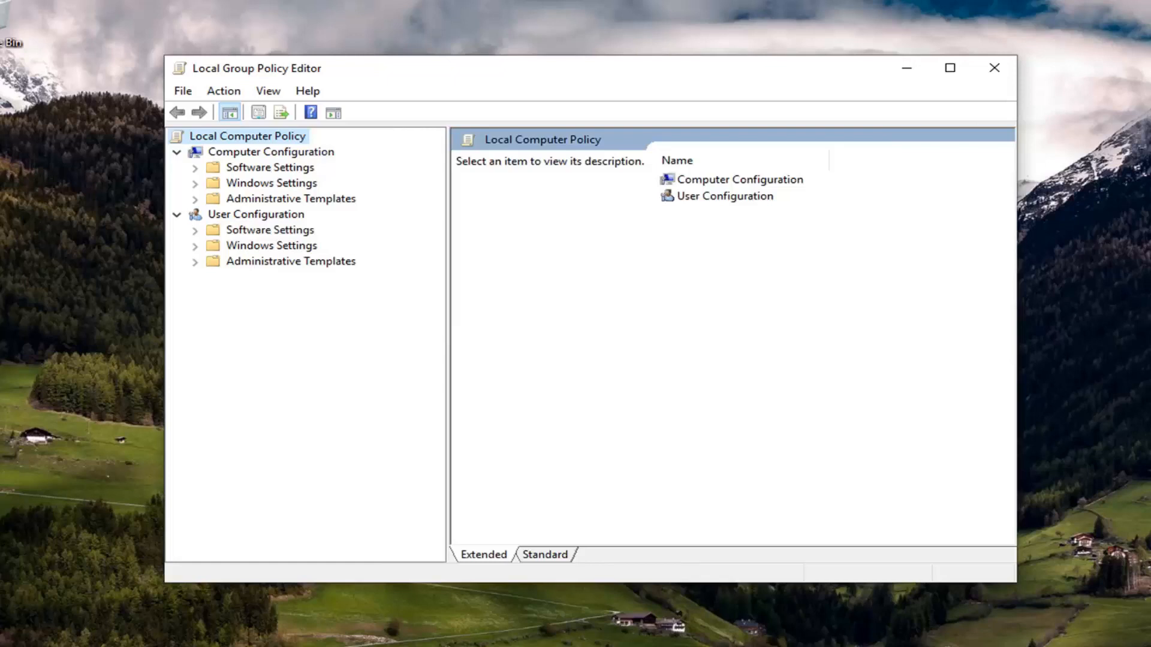
pyautogui.moveTo(365, 260)
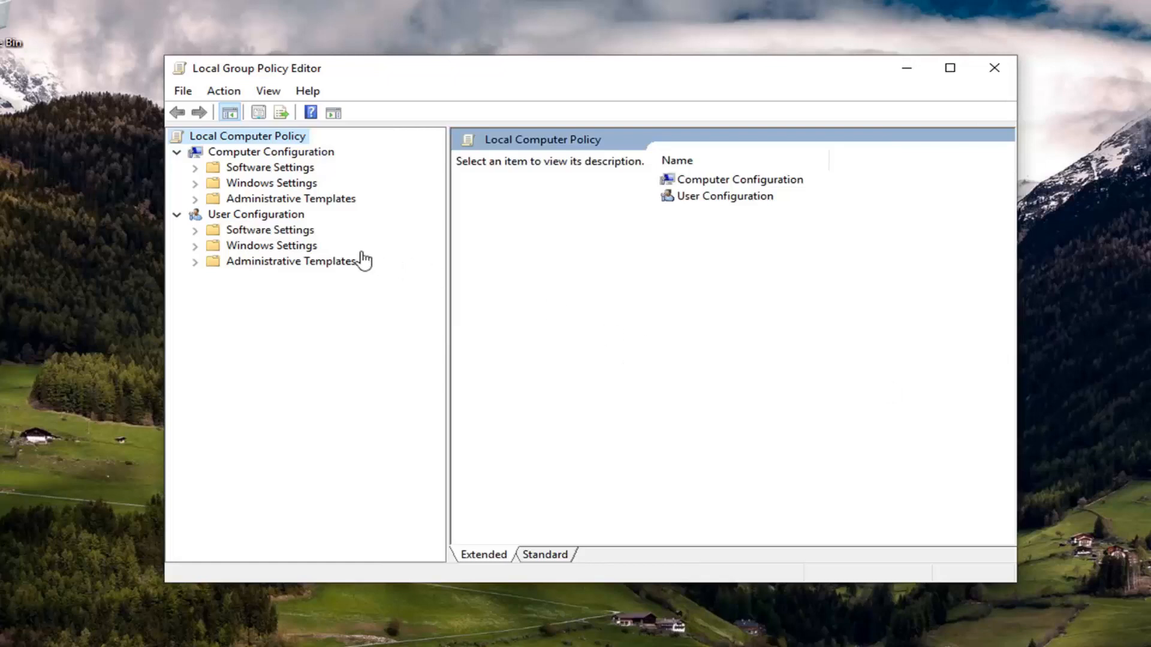
# - Expand Computer Configuration's Administrative Templates to reach the System policy categories
pyautogui.click(271, 151)
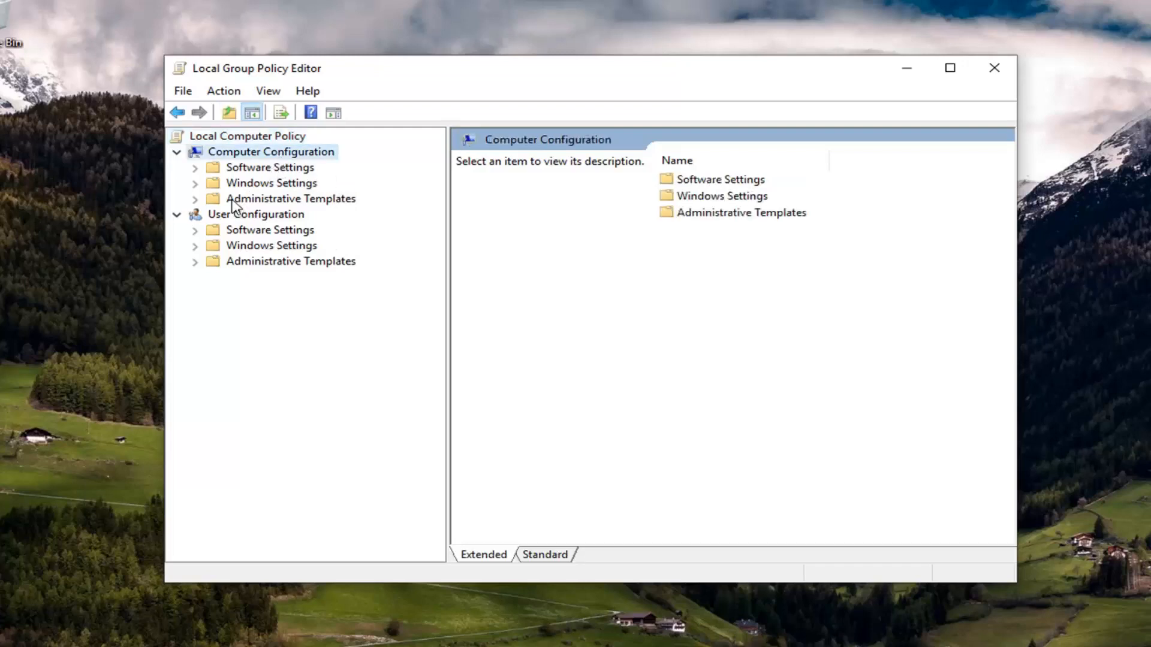
pyautogui.click(291, 198)
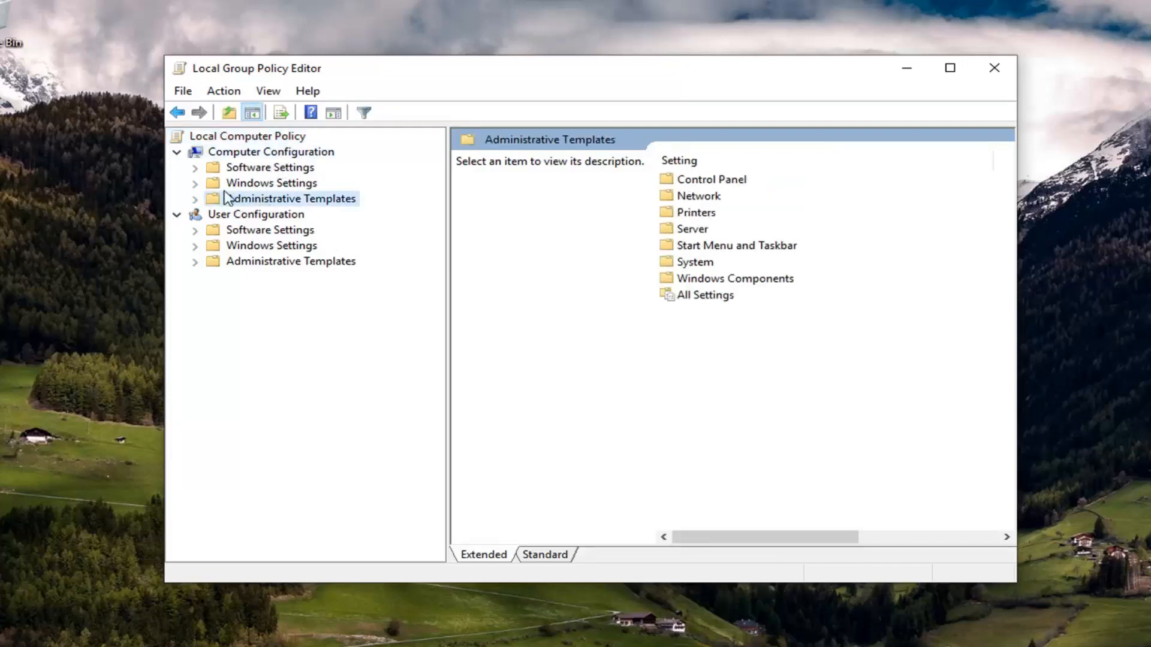
pyautogui.click(290, 260)
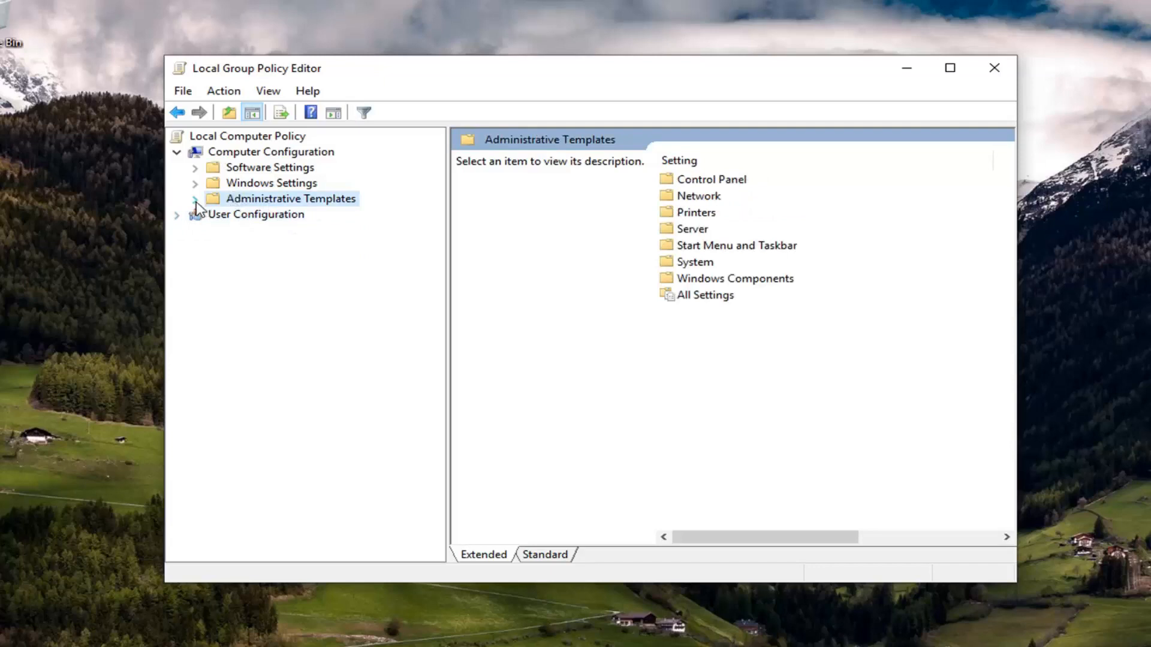
pyautogui.moveTo(236, 205)
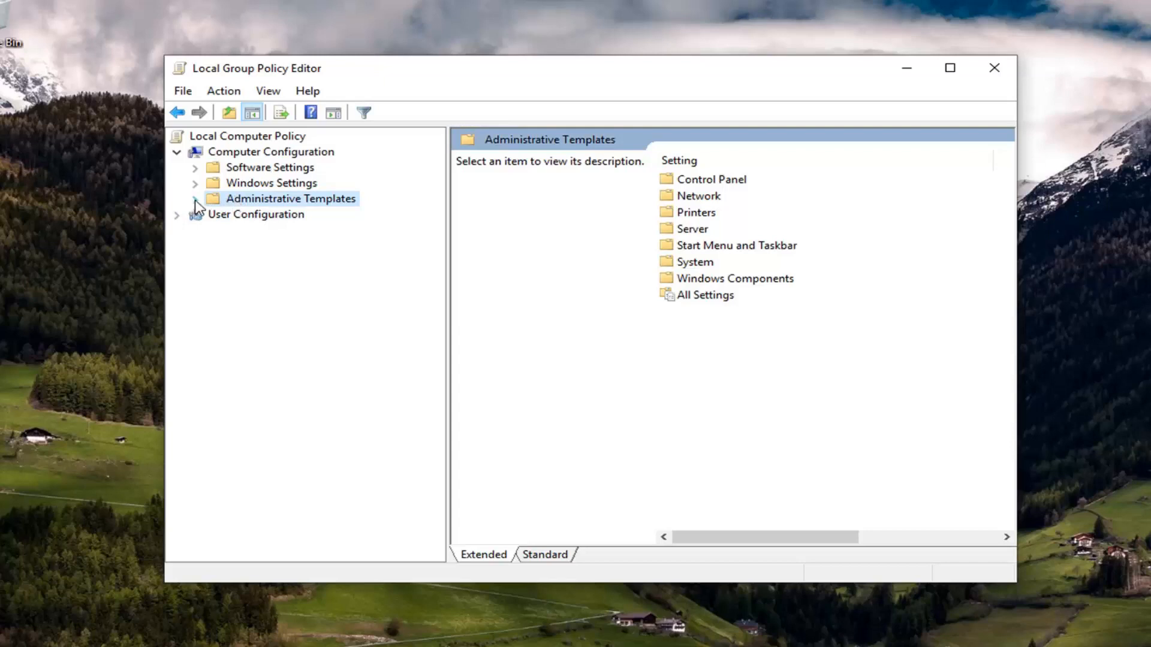
pyautogui.click(196, 198)
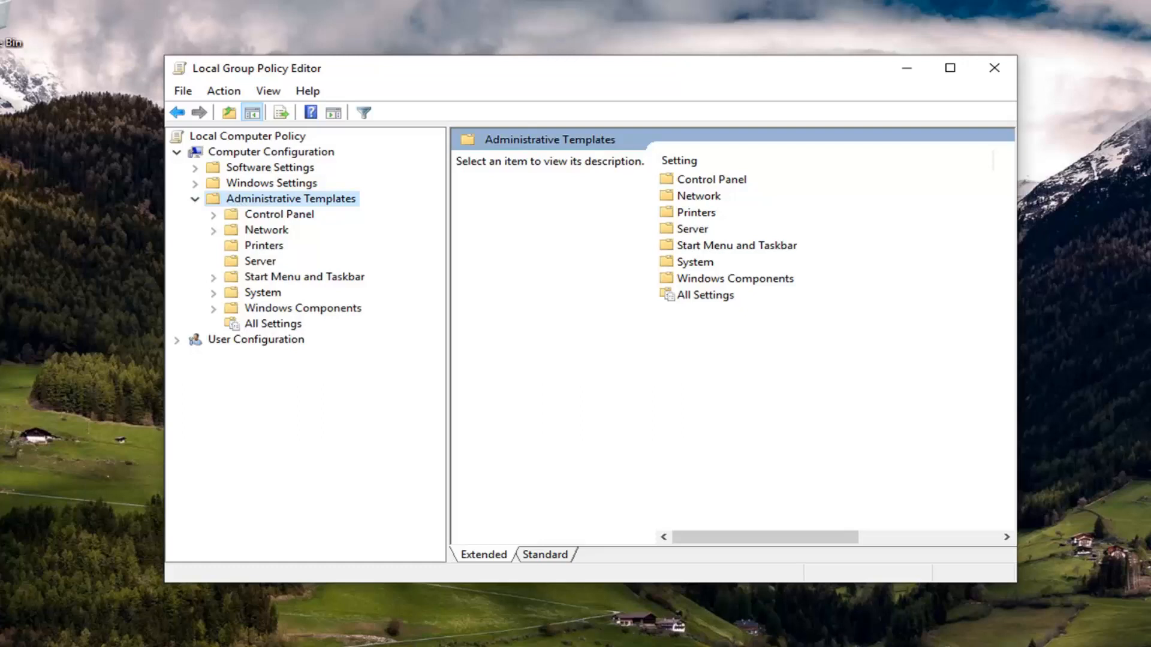
pyautogui.moveTo(250, 276)
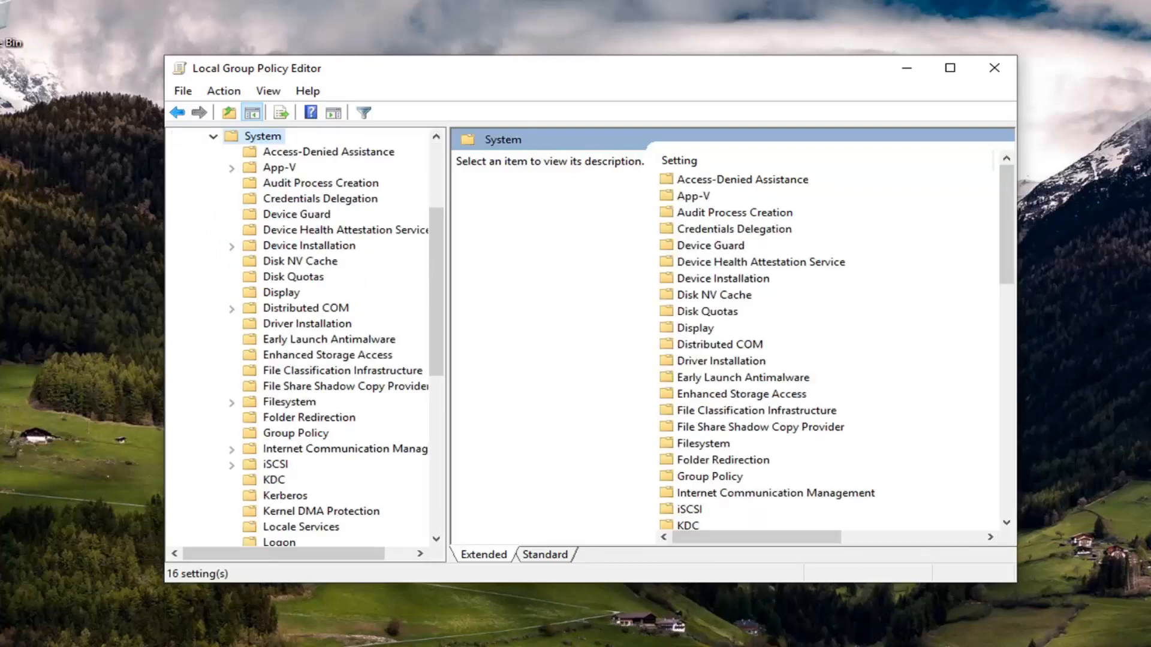
# - Select the System Restore policy folder to show its two not-configured settings
pyautogui.scroll(-3)
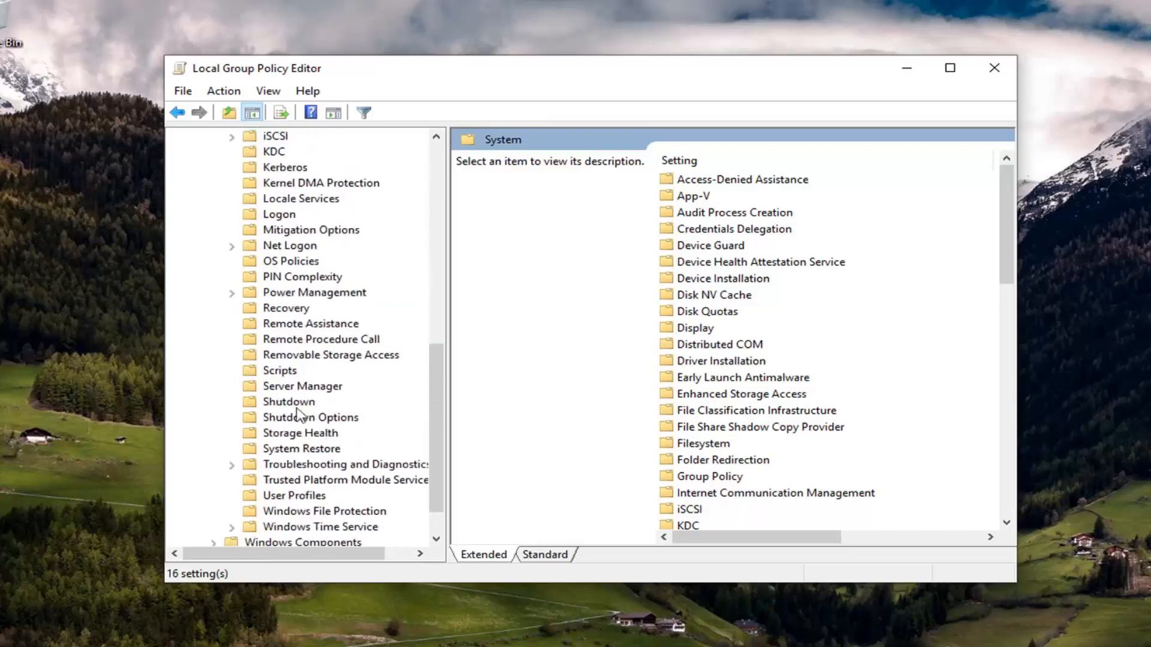
pyautogui.click(301, 448)
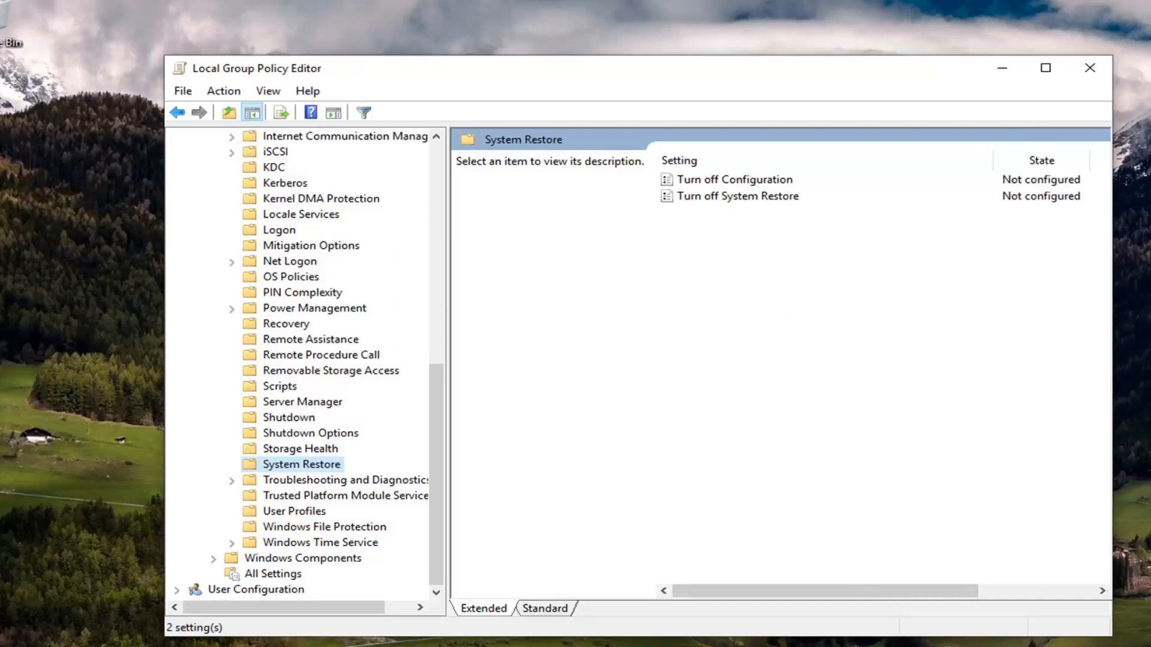
pyautogui.moveTo(751, 183)
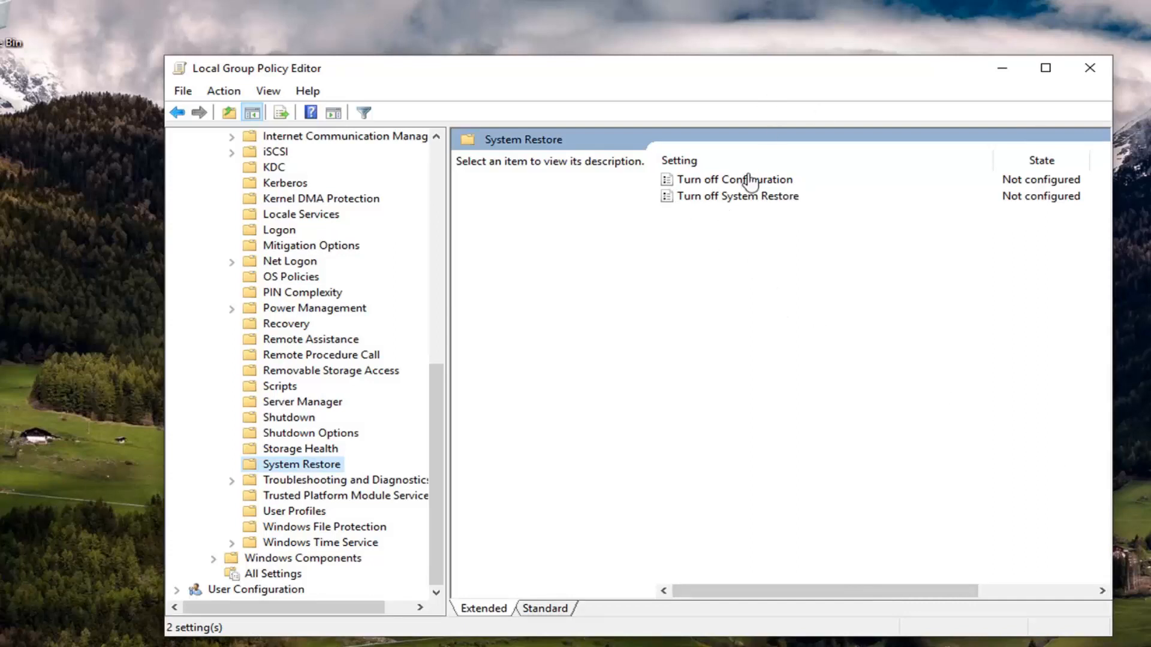
# - Set Turn off System Restore and Turn off Configuration policies both to Disabled
pyautogui.doubleClick(737, 195)
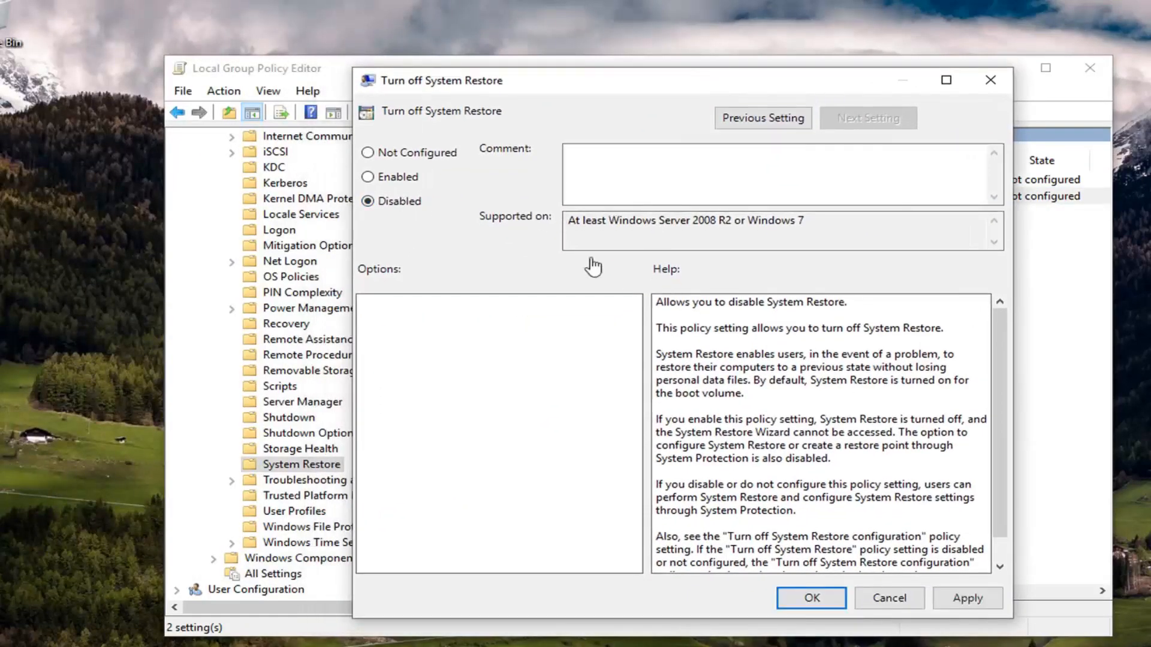
pyautogui.click(810, 597)
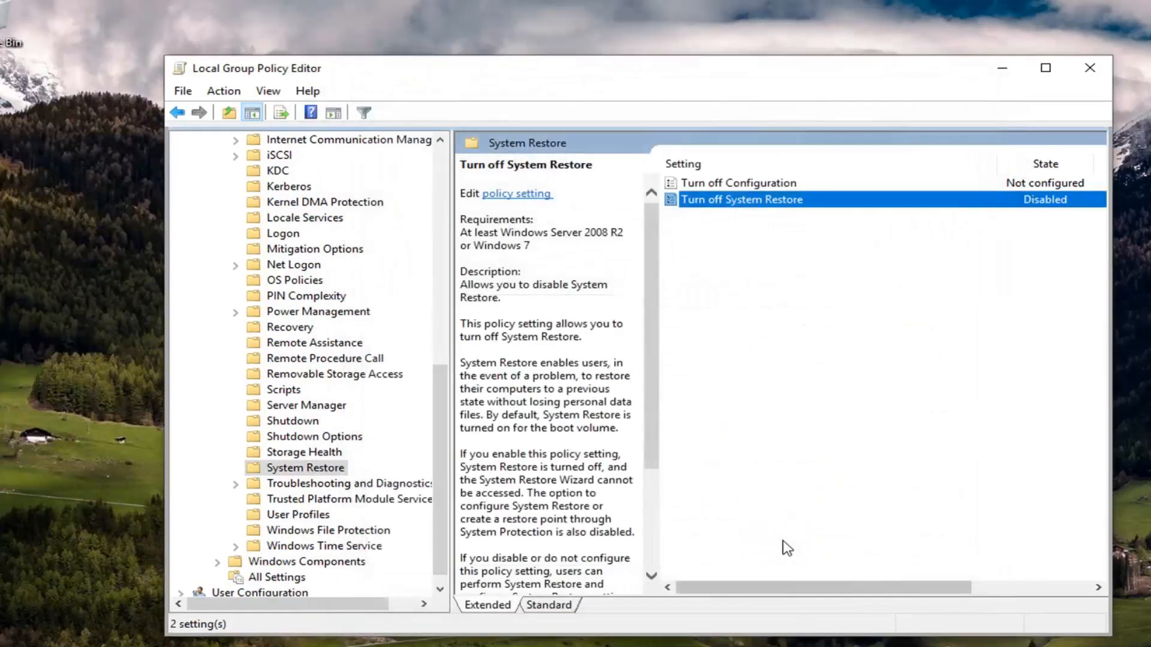
pyautogui.click(737, 182)
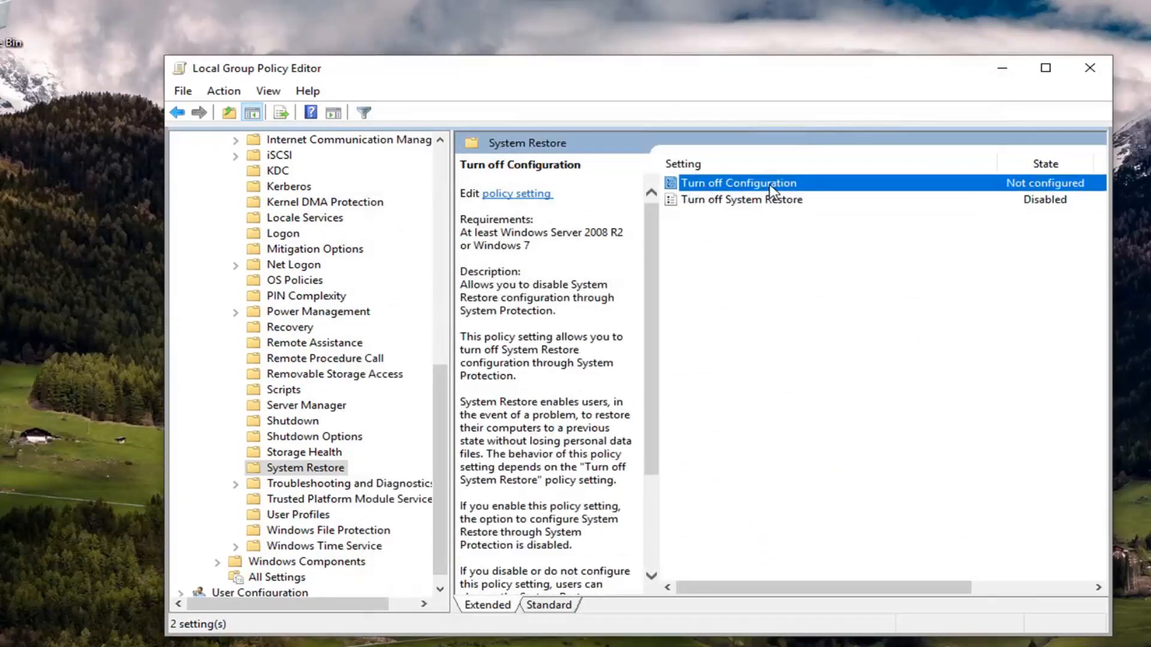
pyautogui.doubleClick(737, 183)
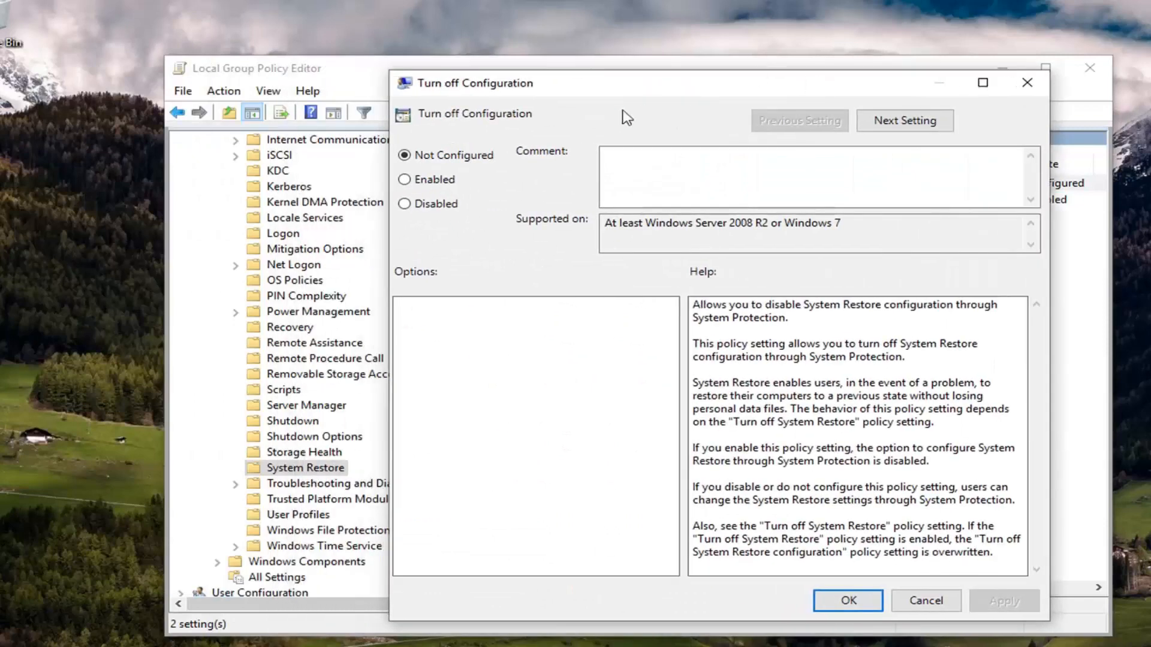
pyautogui.click(404, 204)
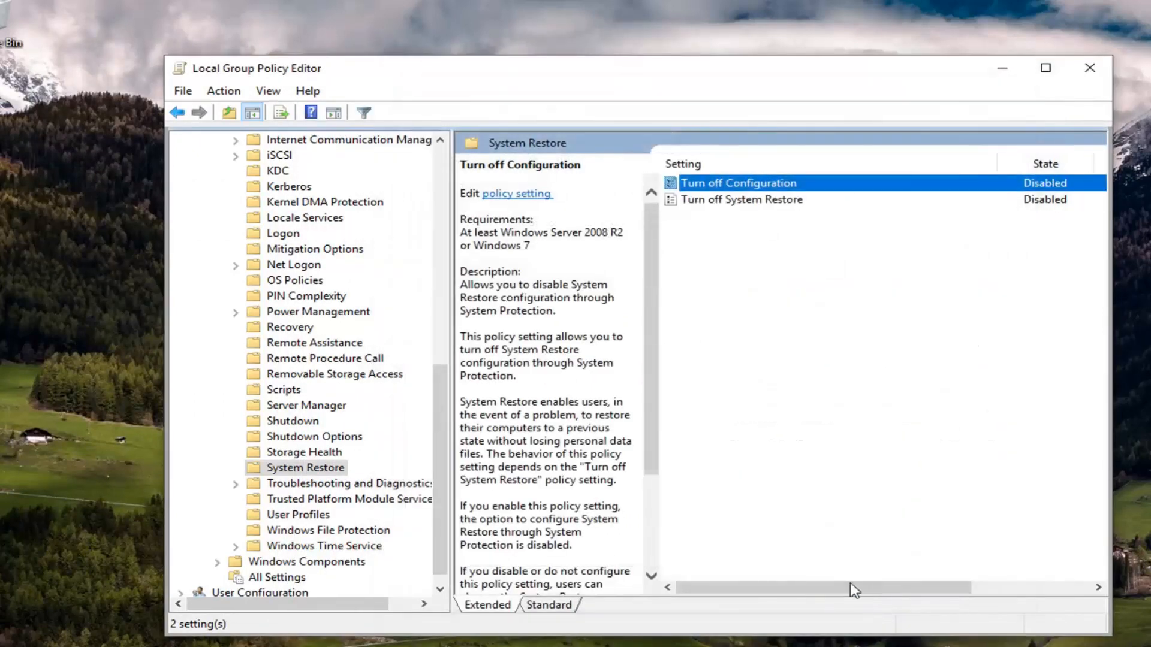
pyautogui.click(741, 199)
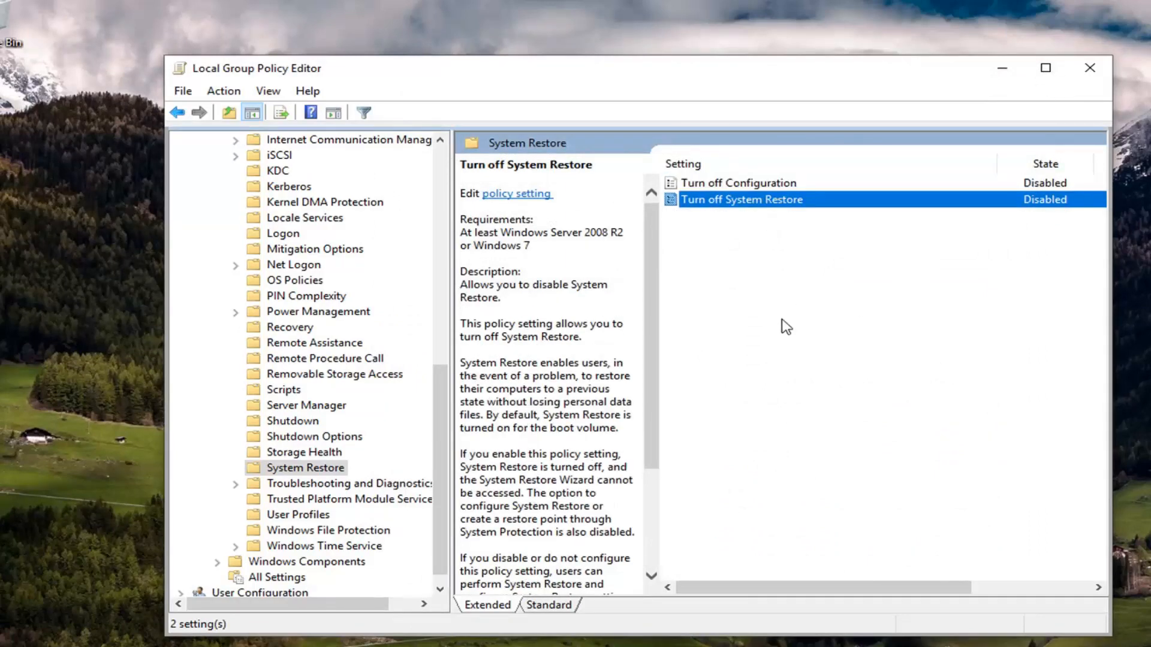
pyautogui.moveTo(914, 281)
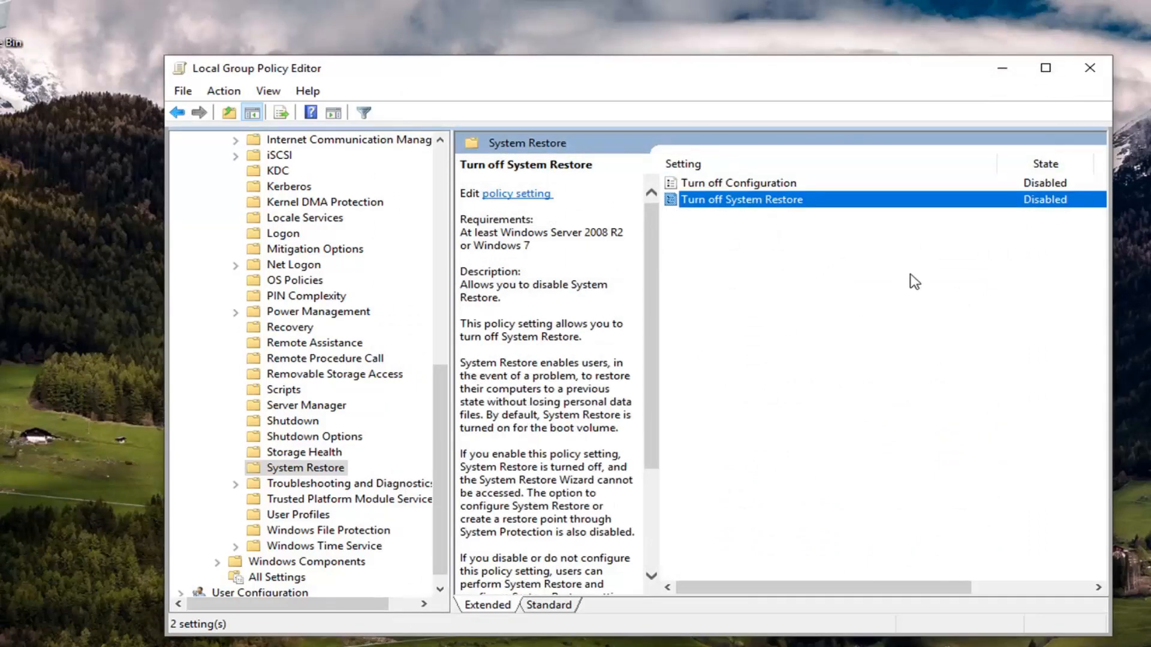
pyautogui.moveTo(760, 200)
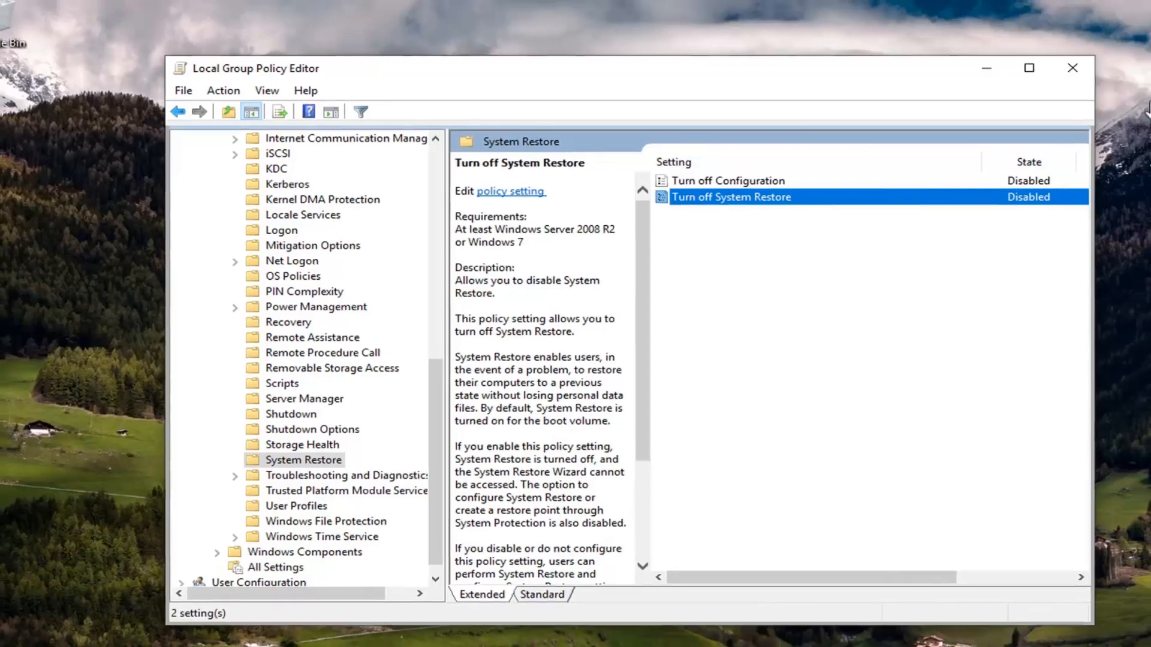
# - Close the Local Group Policy Editor and bring up the Start menu again
pyautogui.click(1071, 68)
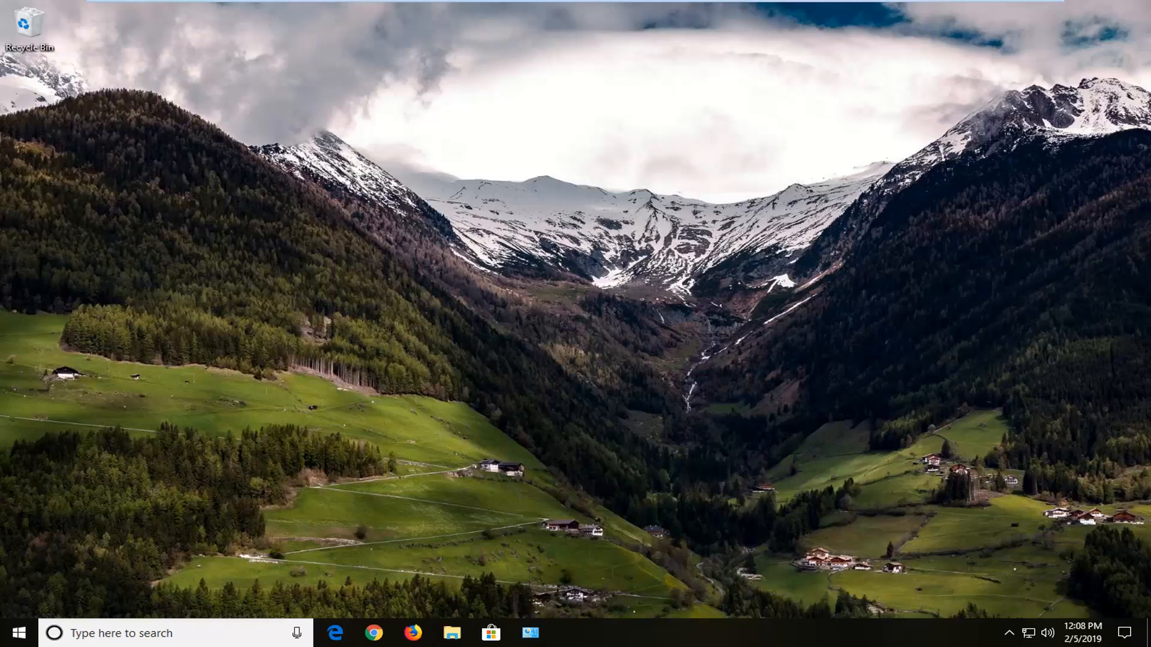
pyautogui.click(18, 633)
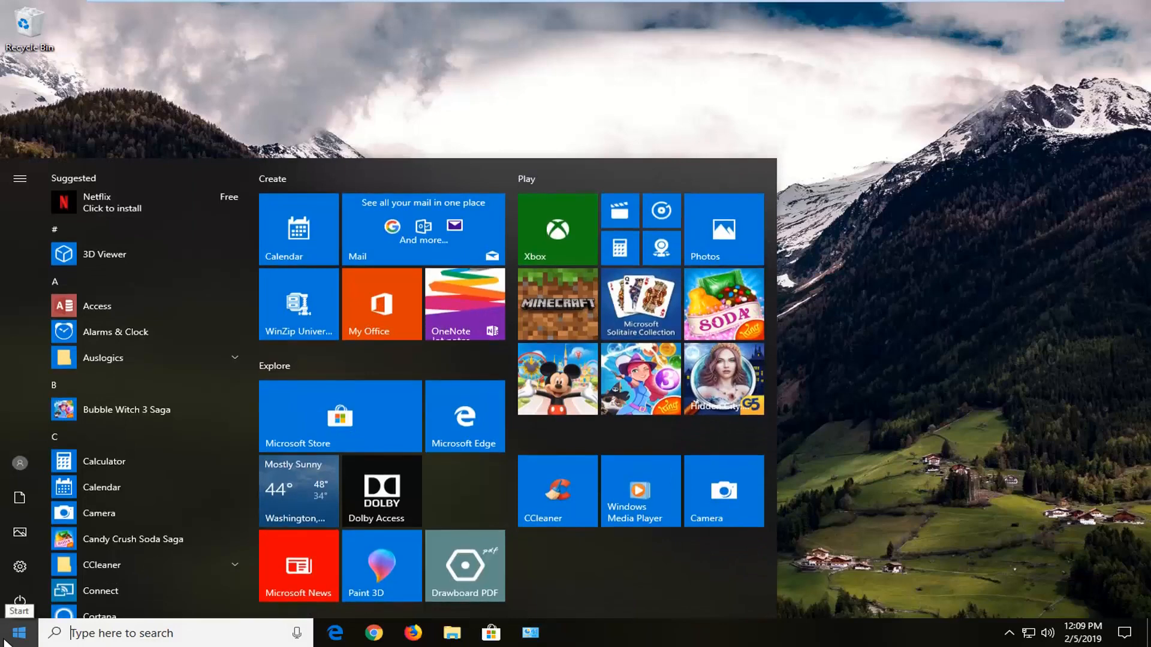
# - Run 'regedit' as administrator and approve the User Account Control prompt
pyautogui.write('regedit')
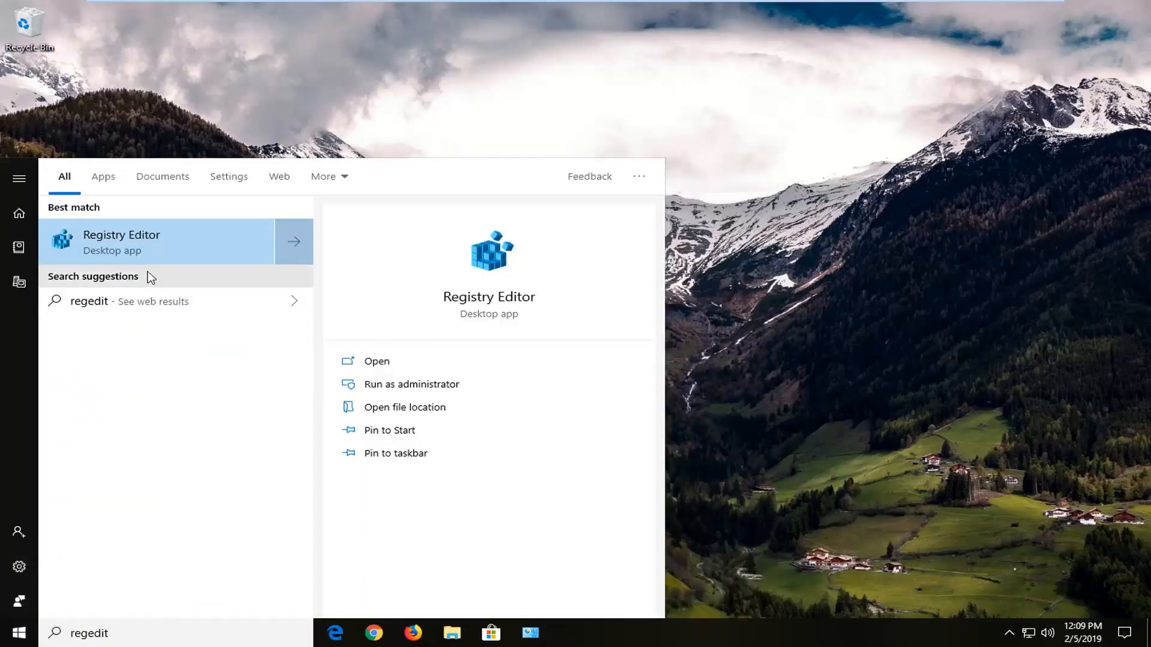
pyautogui.rightClick(121, 241)
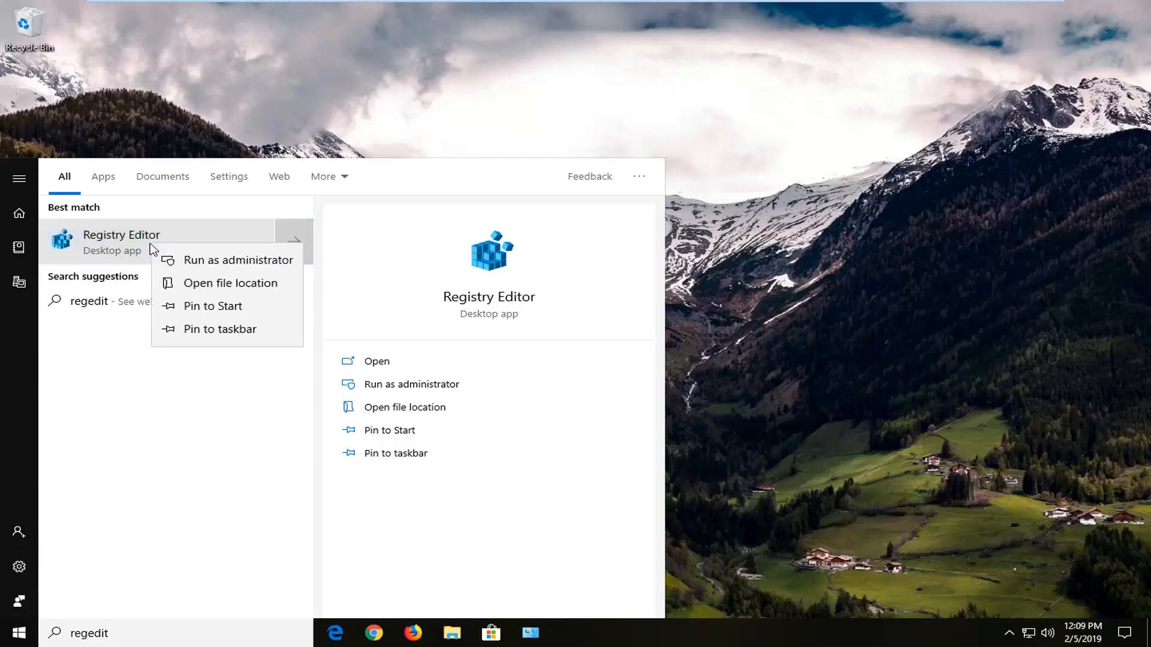
pyautogui.moveTo(190, 266)
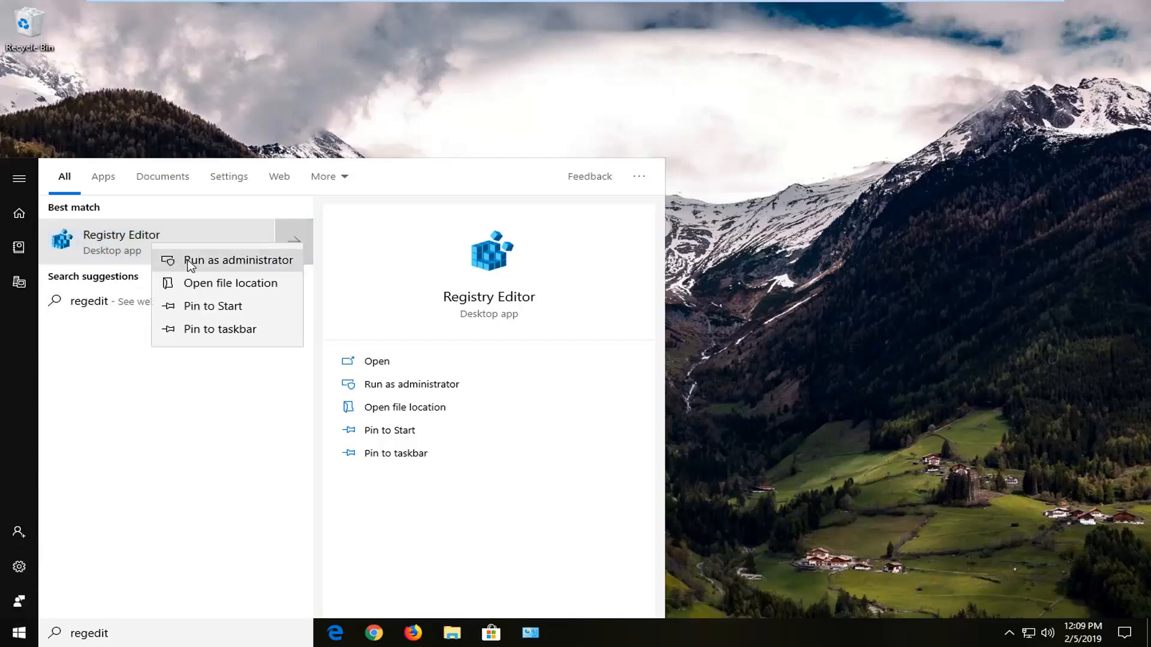
pyautogui.click(238, 260)
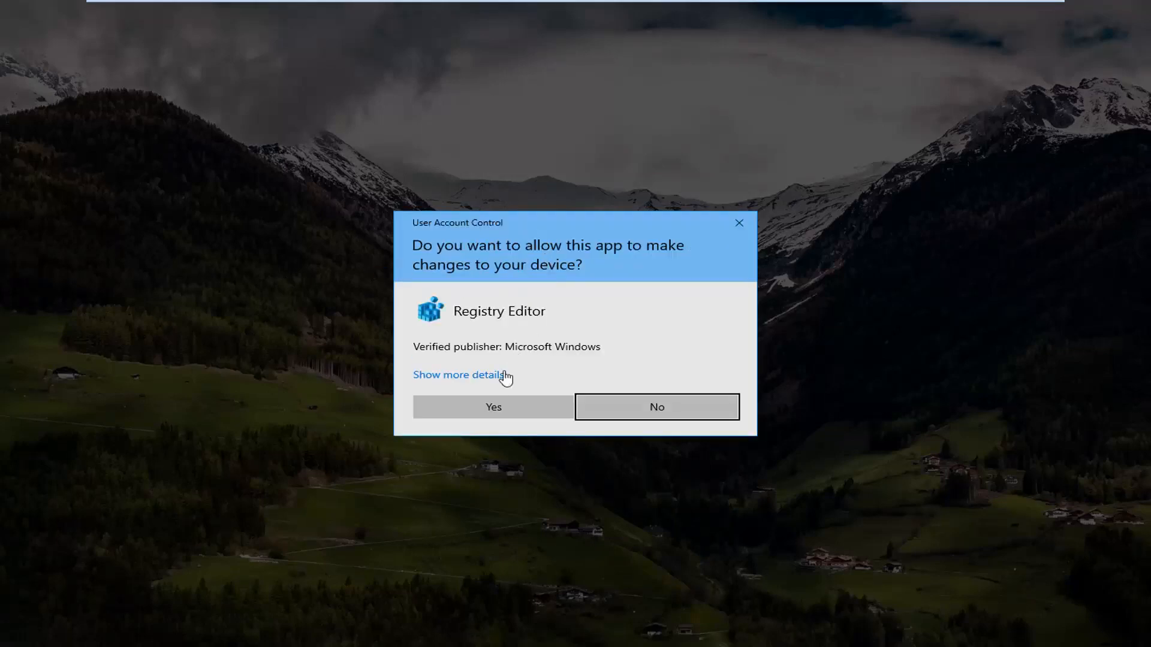
pyautogui.click(493, 406)
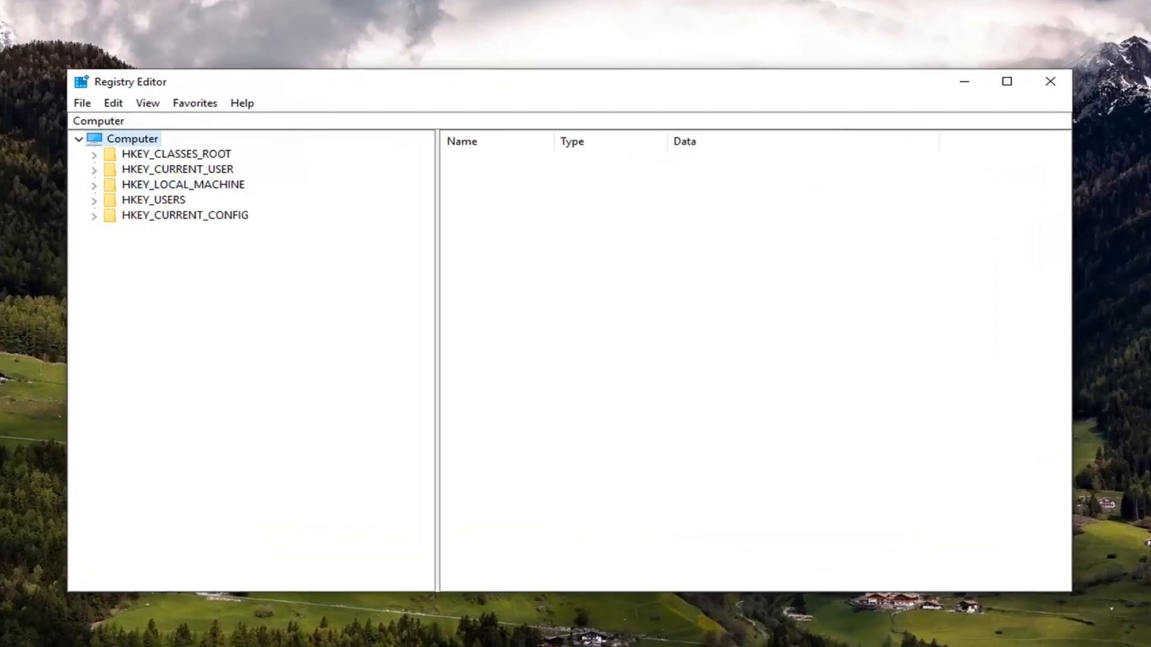
pyautogui.moveTo(146, 169)
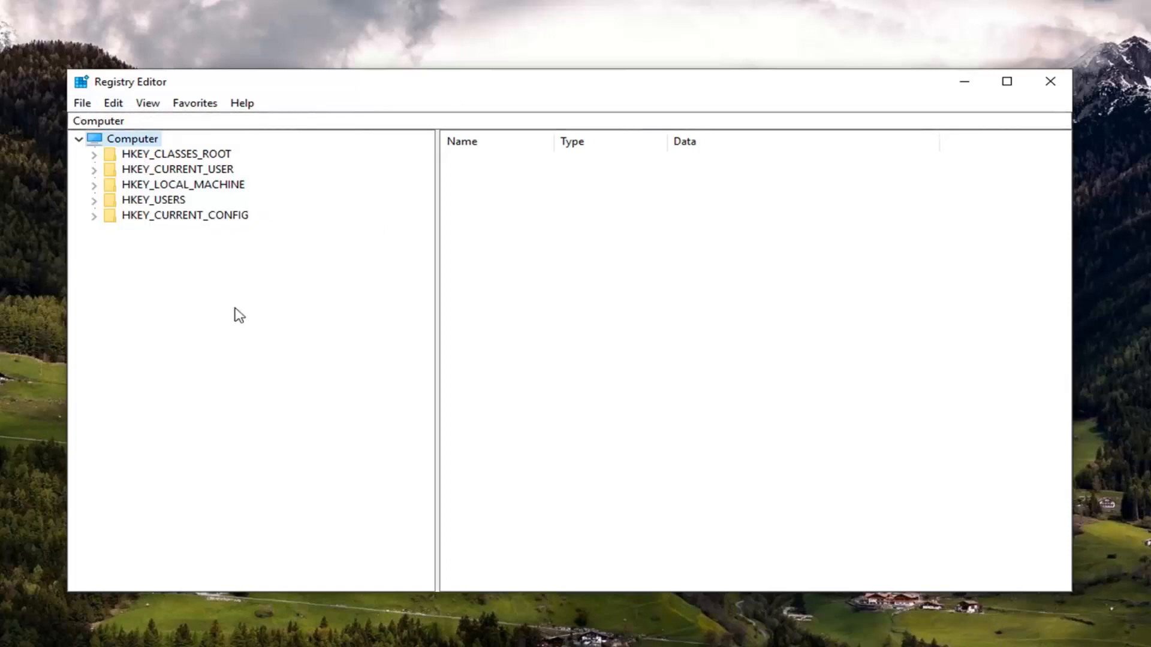
pyautogui.moveTo(491, 348)
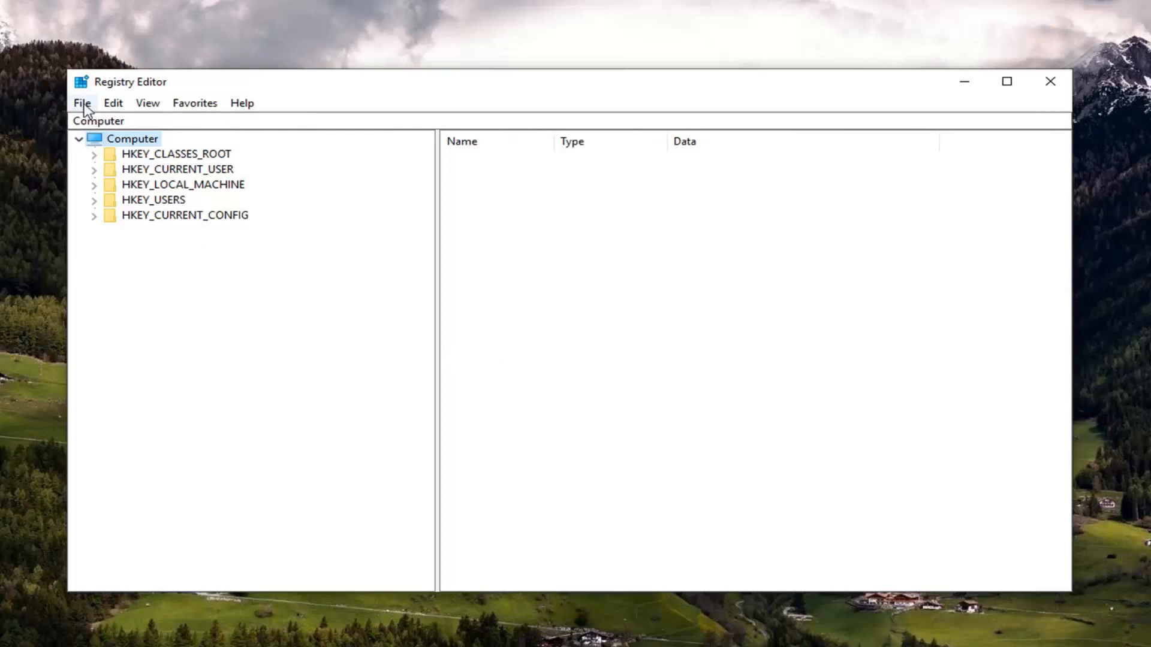
# - Export the entire registry to a backup .reg file via File > Export
pyautogui.click(82, 103)
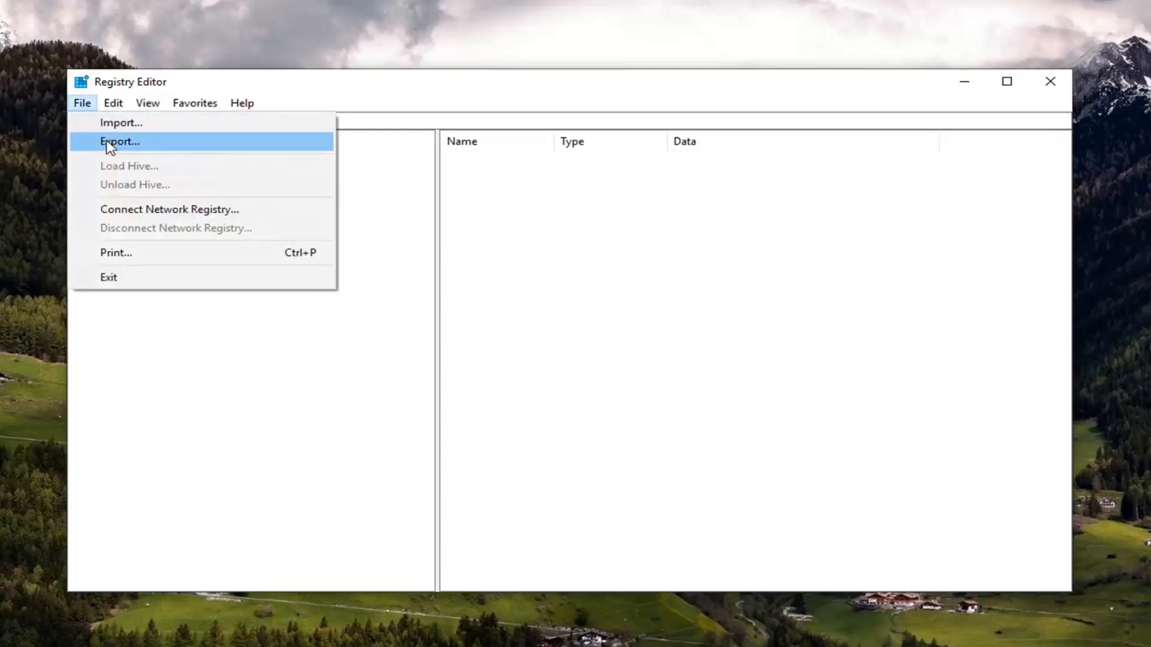
pyautogui.click(119, 142)
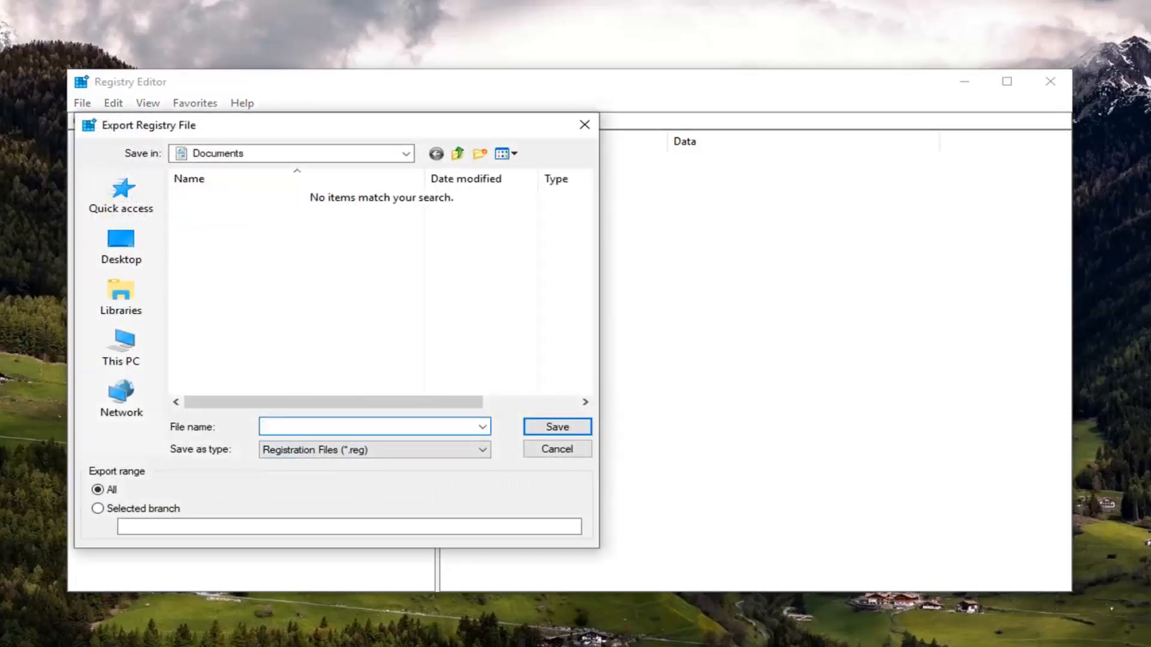
pyautogui.click(373, 426)
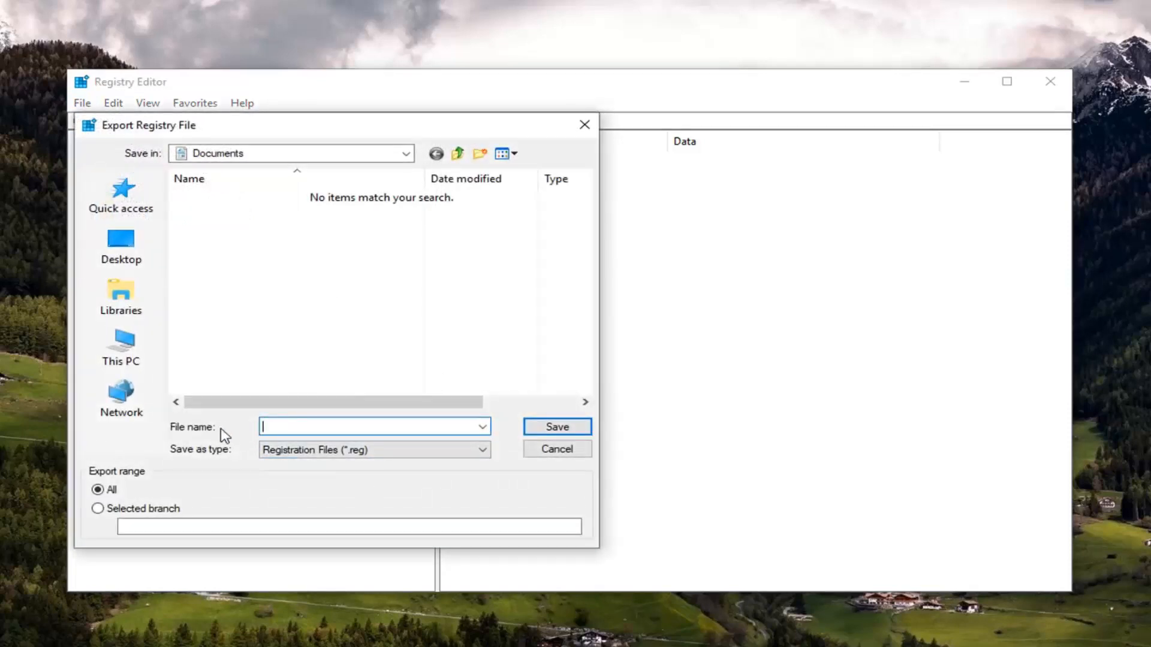
pyautogui.click(120, 294)
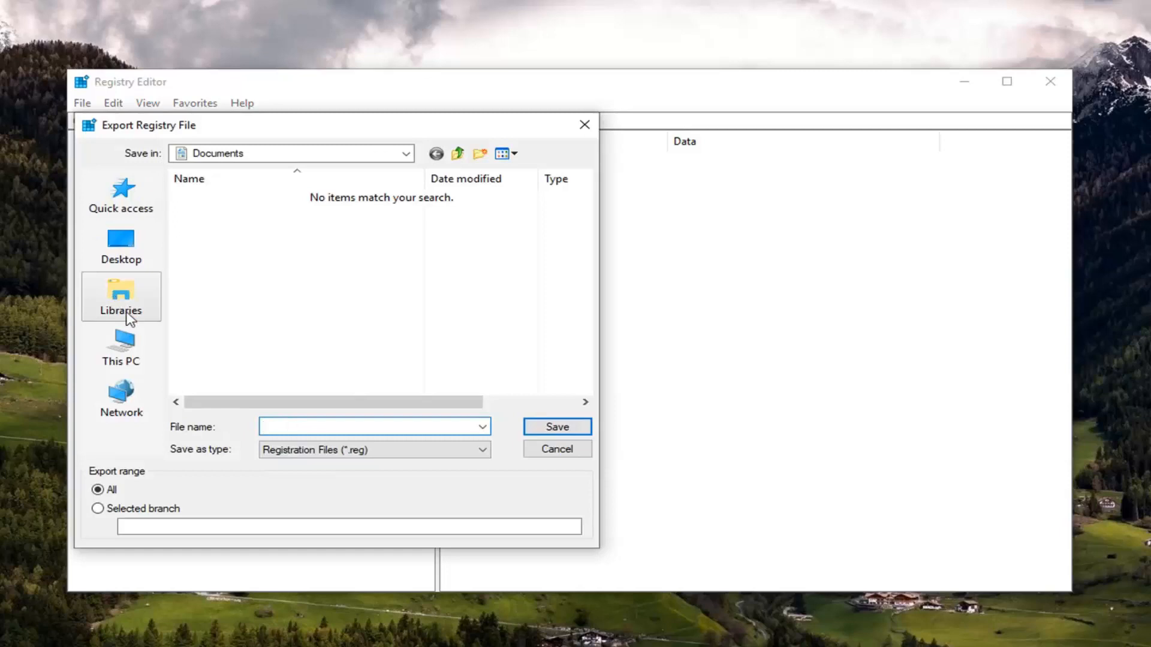
pyautogui.moveTo(126, 439)
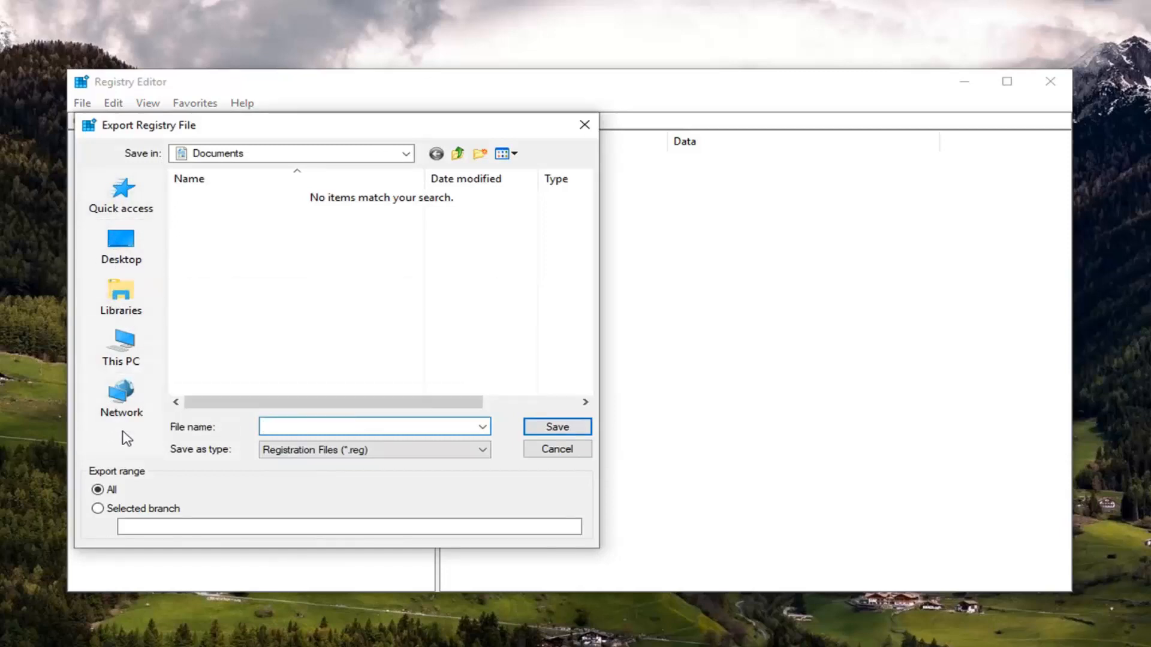
pyautogui.click(367, 427)
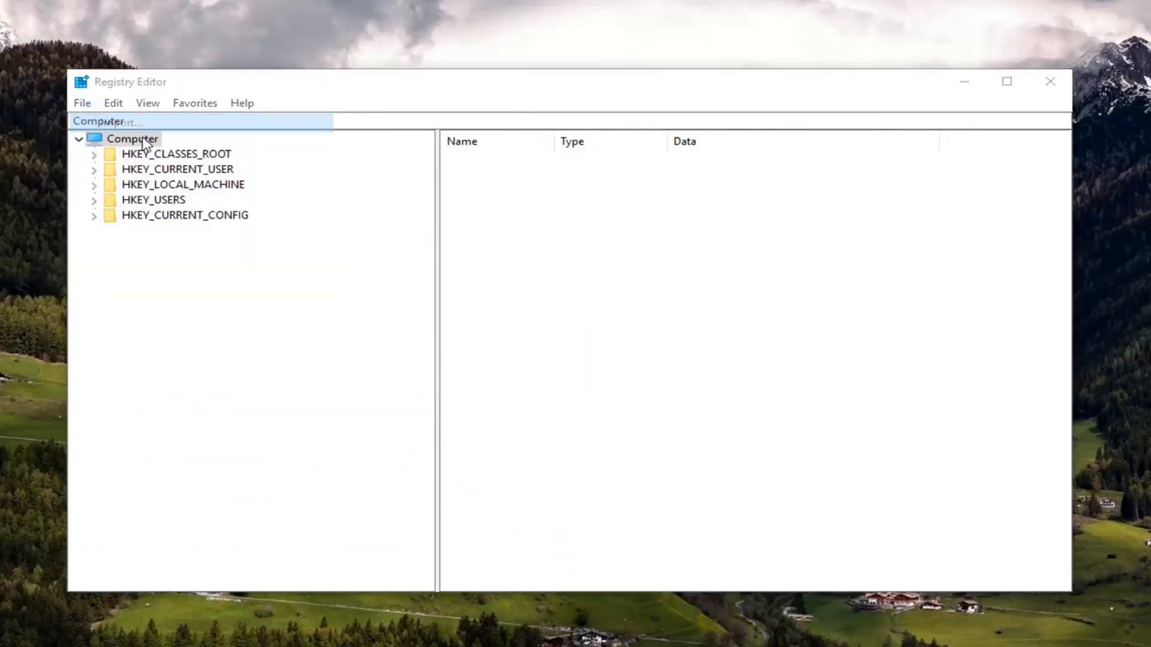
pyautogui.click(81, 103)
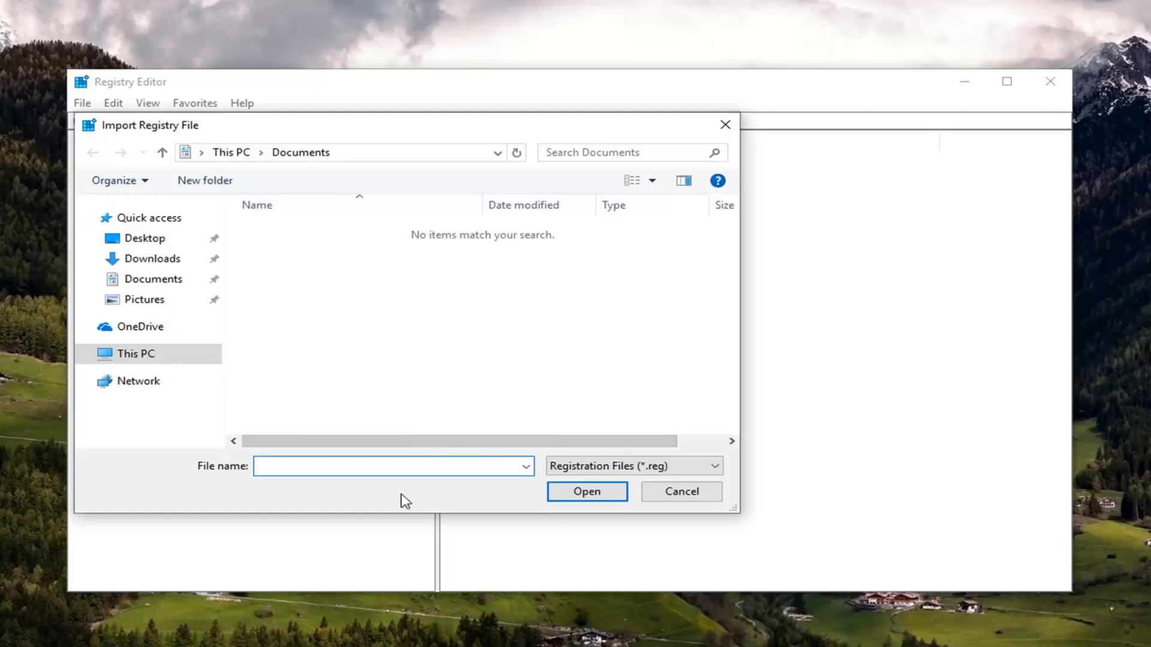
pyautogui.click(681, 491)
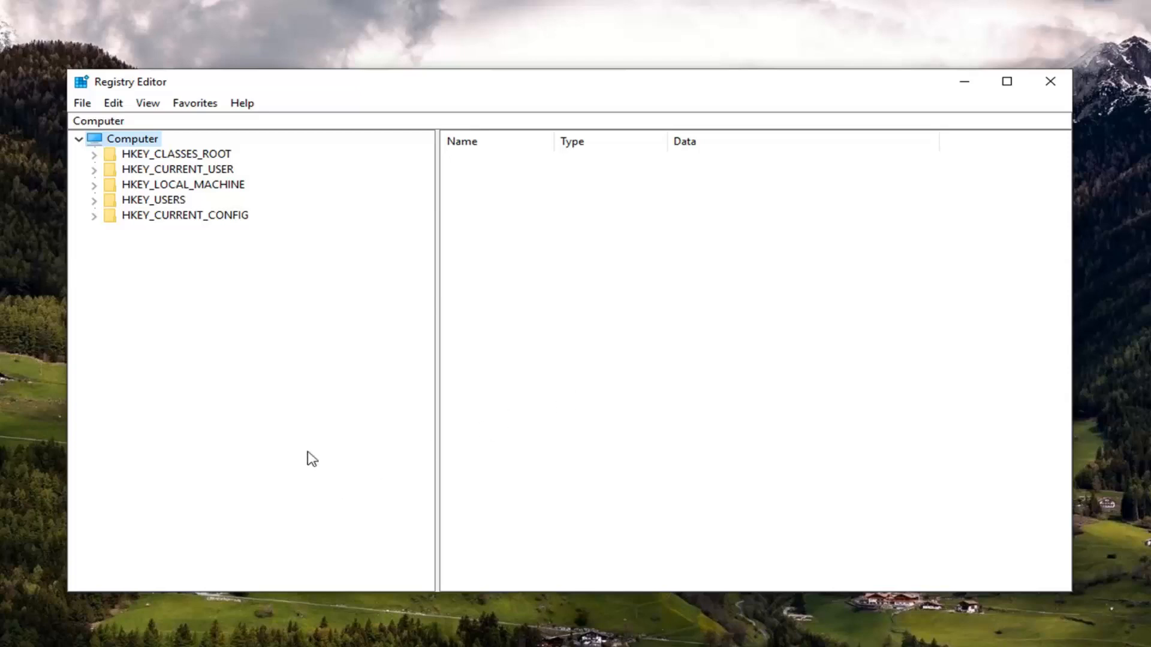
# - Navigate HKEY_LOCAL_MACHINE\SOFTWARE\Policies\Microsoft\Windows NT to the SystemRestore key
pyautogui.click(183, 185)
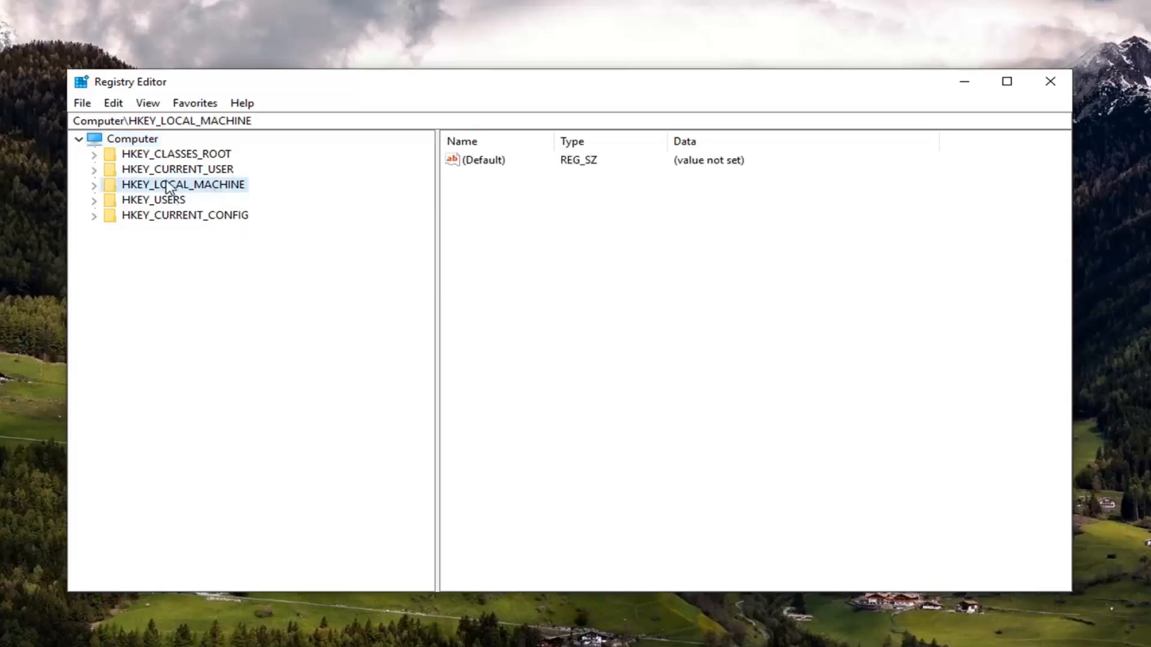
pyautogui.moveTo(99, 187)
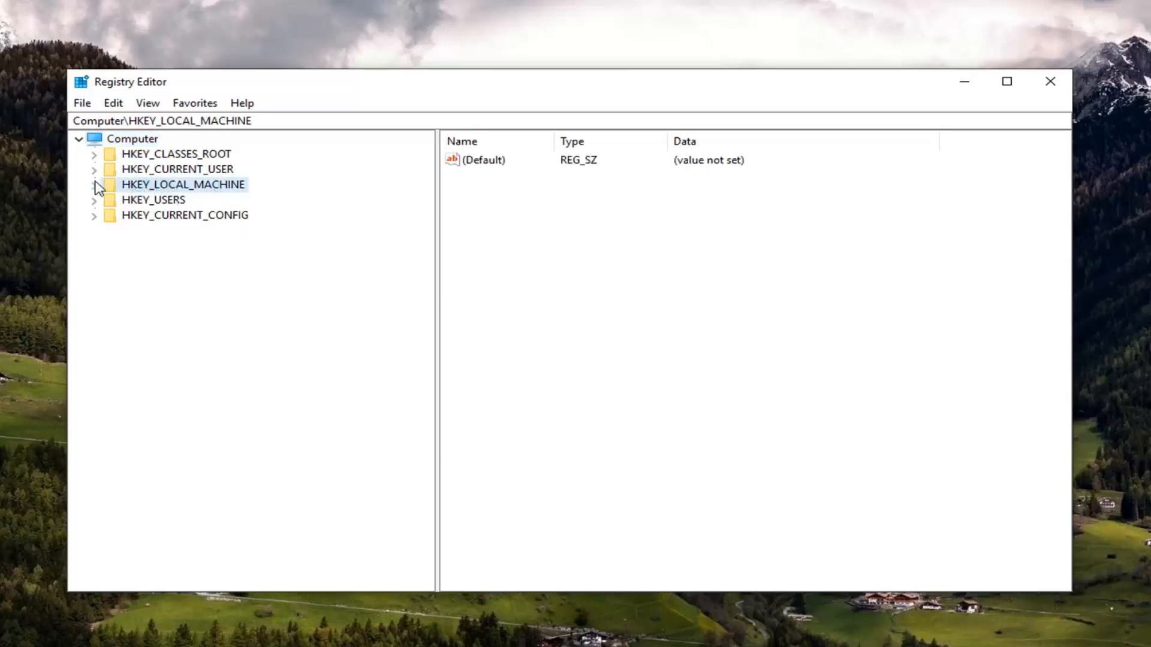
pyautogui.click(93, 185)
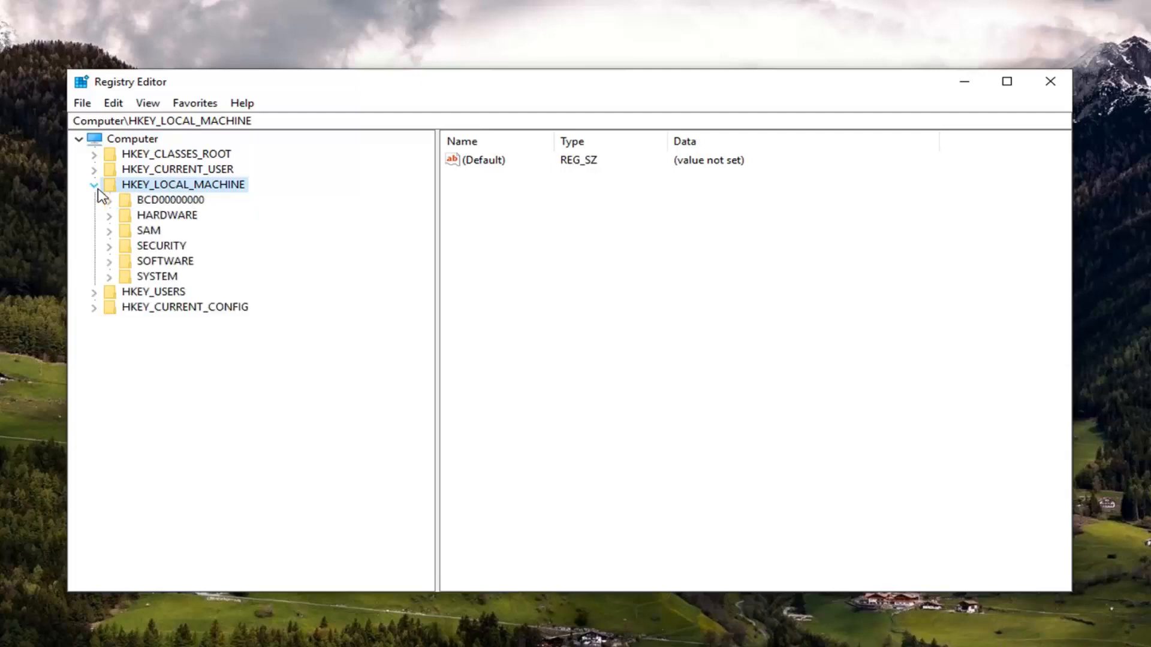
pyautogui.moveTo(136, 221)
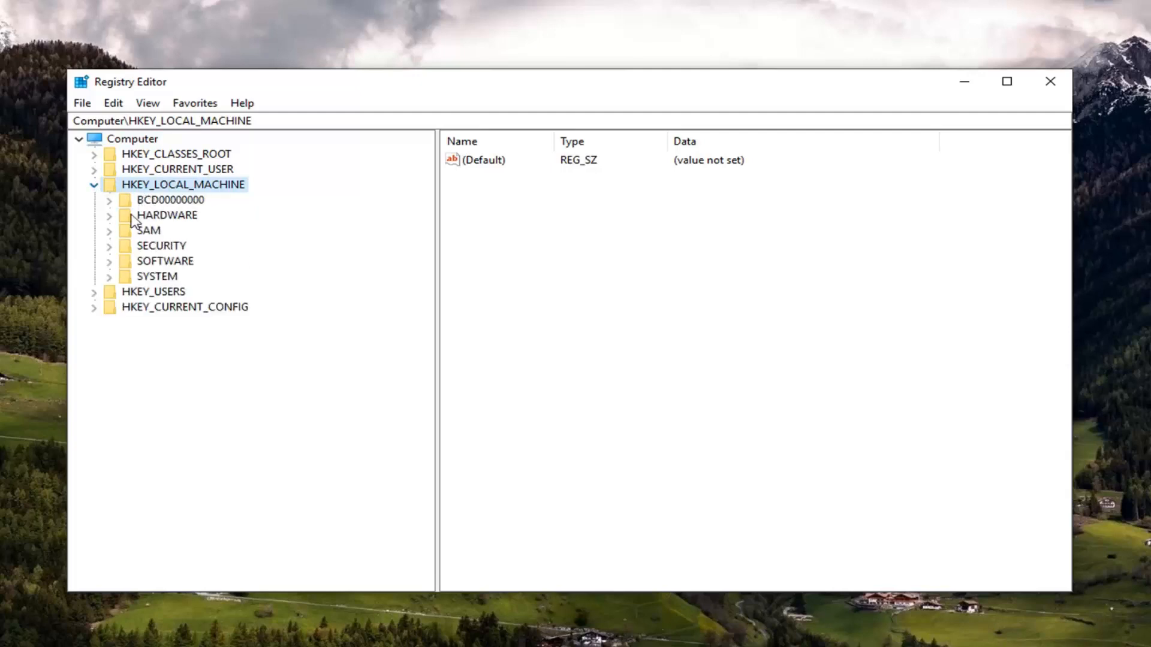
pyautogui.moveTo(131, 266)
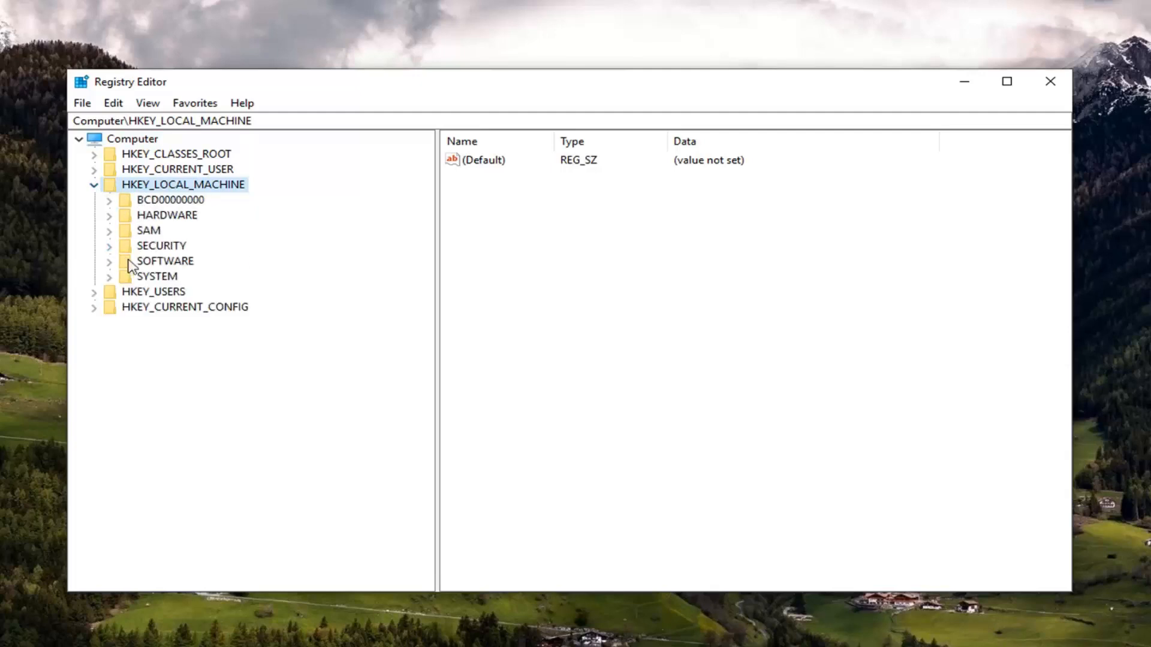
pyautogui.click(109, 261)
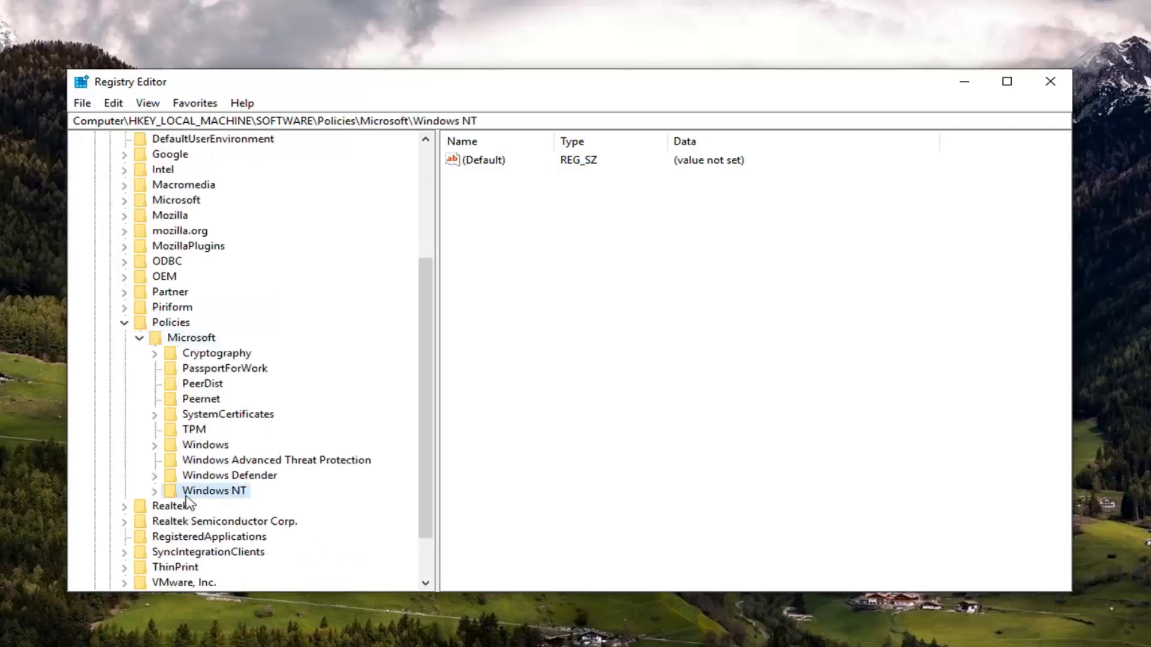
pyautogui.click(154, 491)
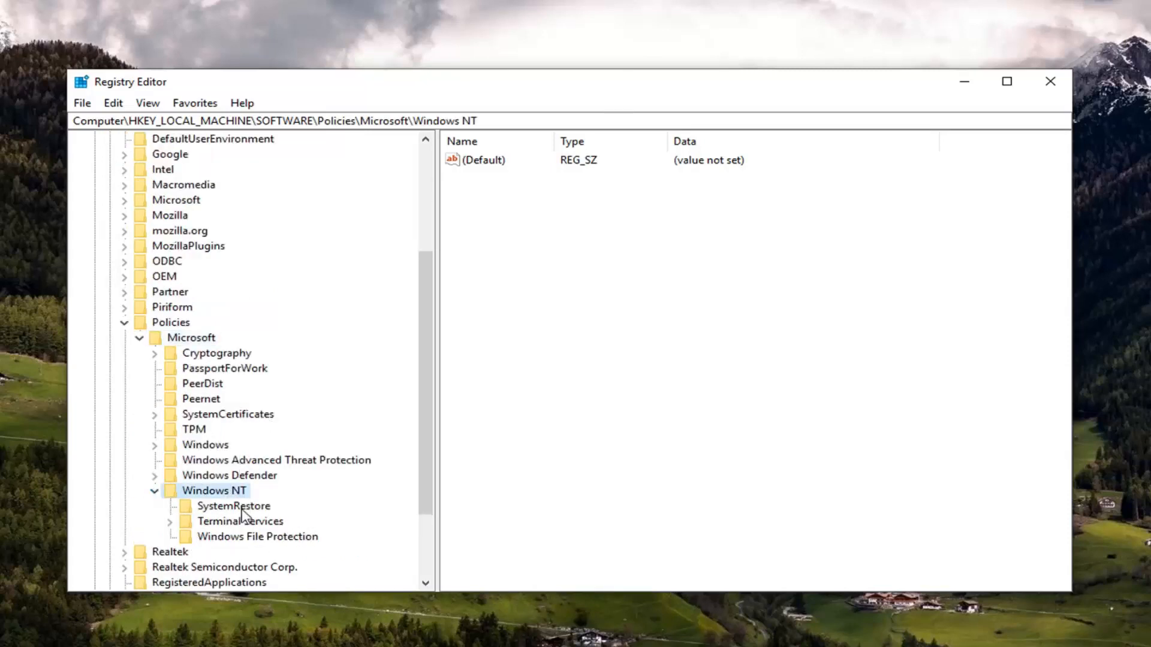
pyautogui.click(234, 506)
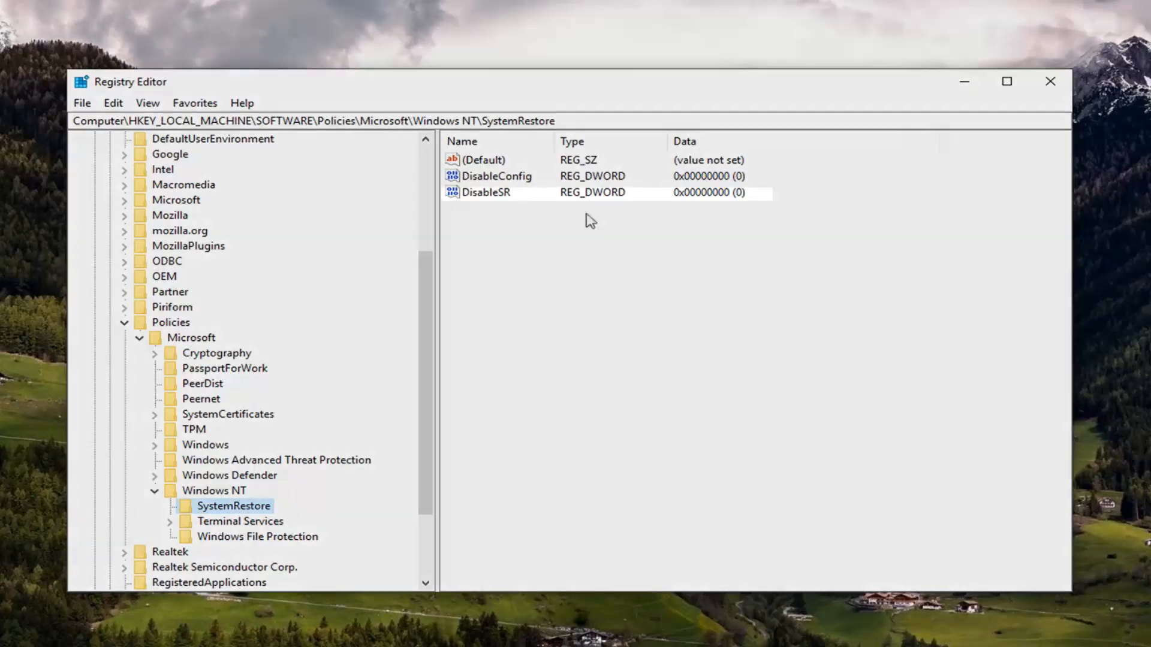
pyautogui.click(486, 192)
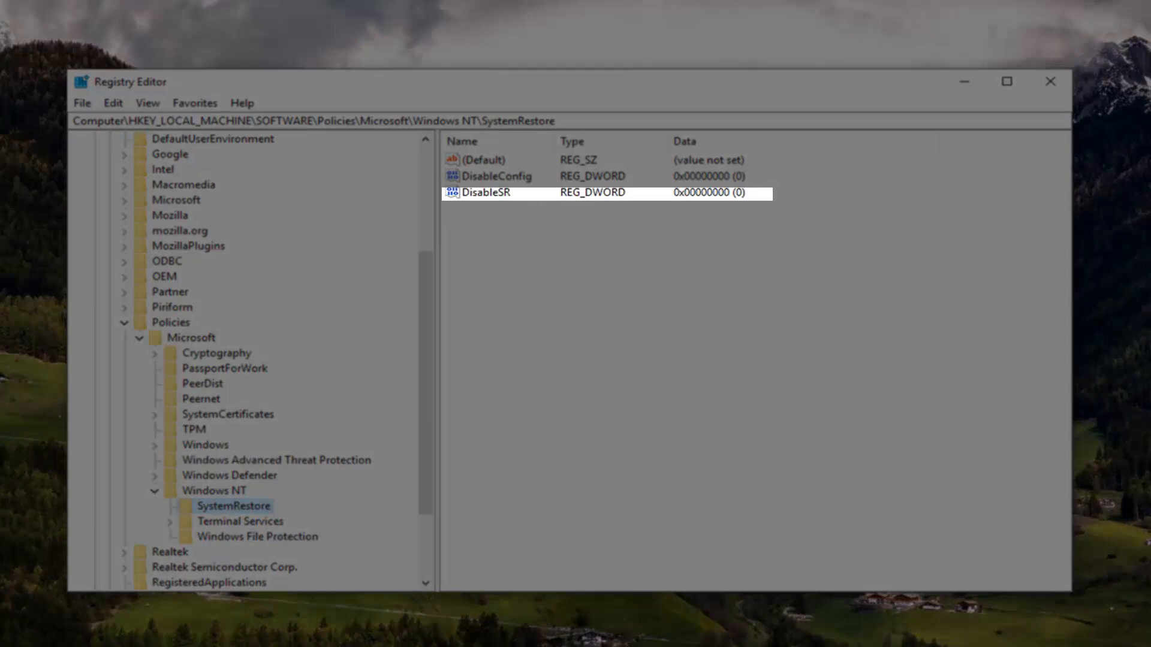
# - Edit the DisableSR DWORD, keeping its value data at 0
pyautogui.doubleClick(483, 192)
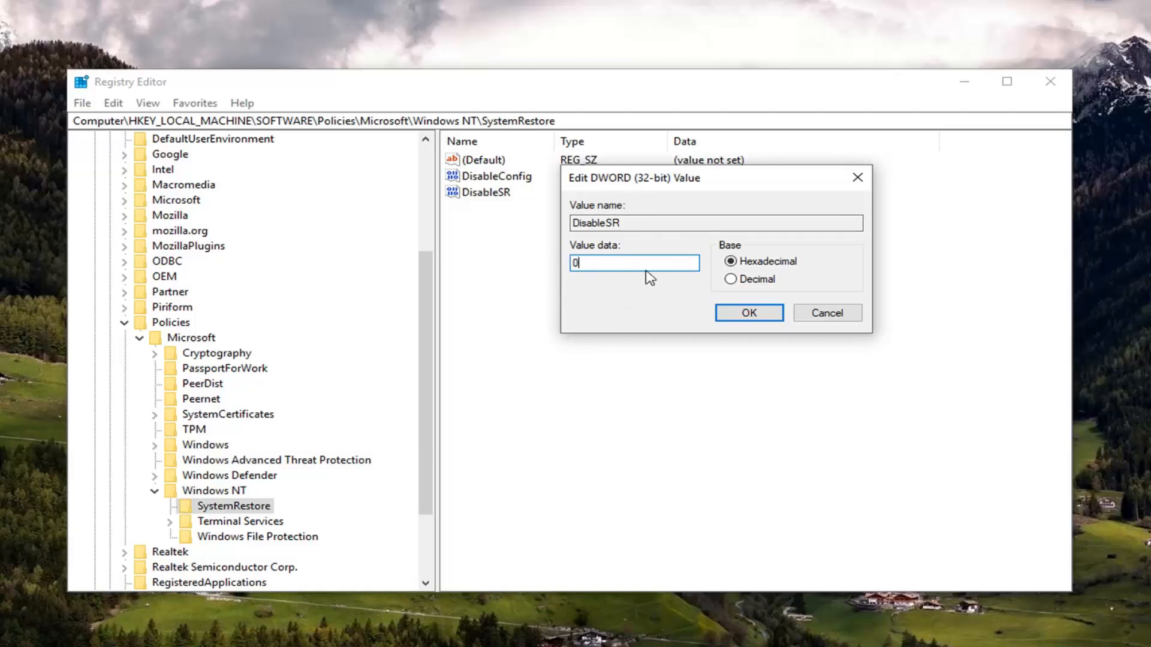
pyautogui.moveTo(652, 287)
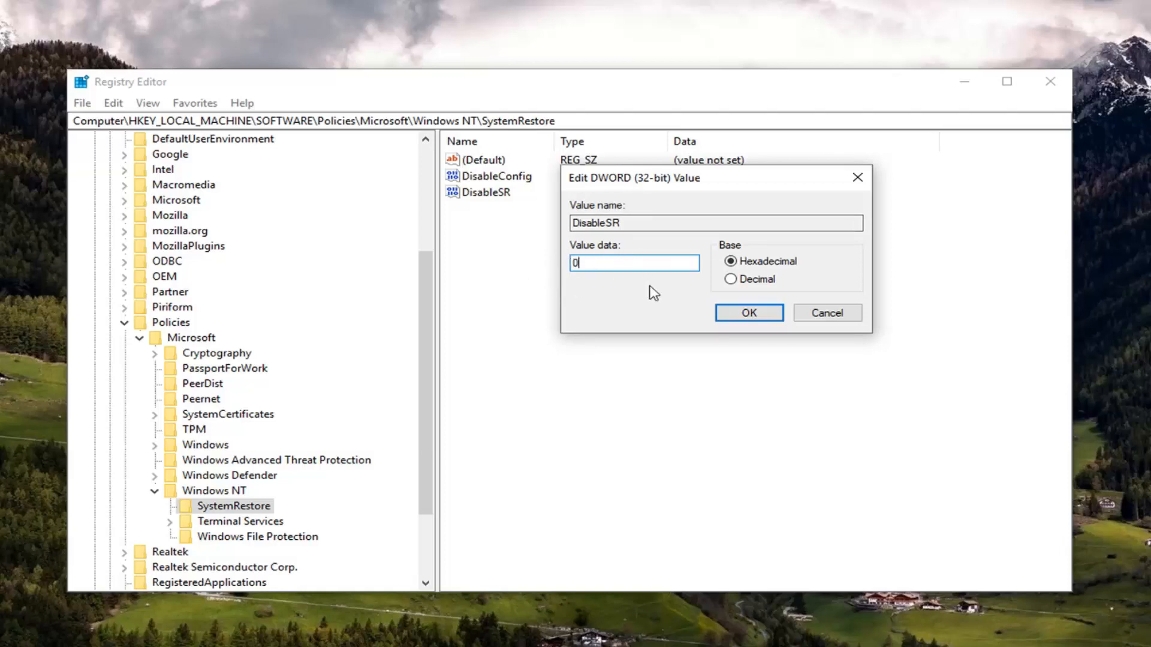
pyautogui.moveTo(605, 287)
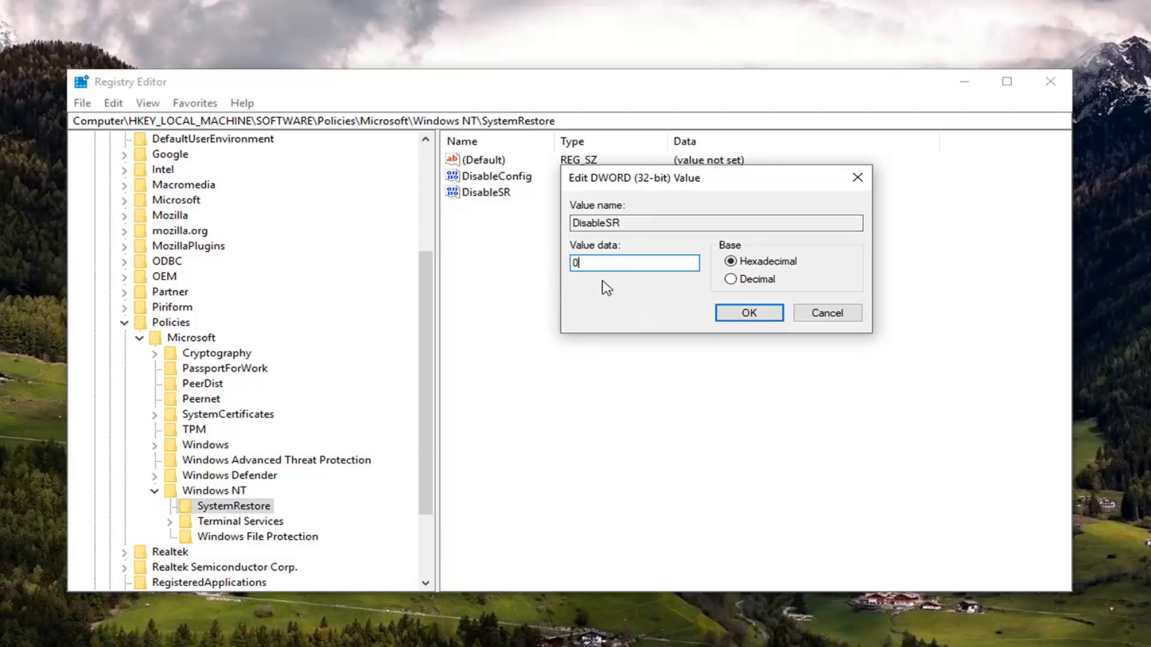